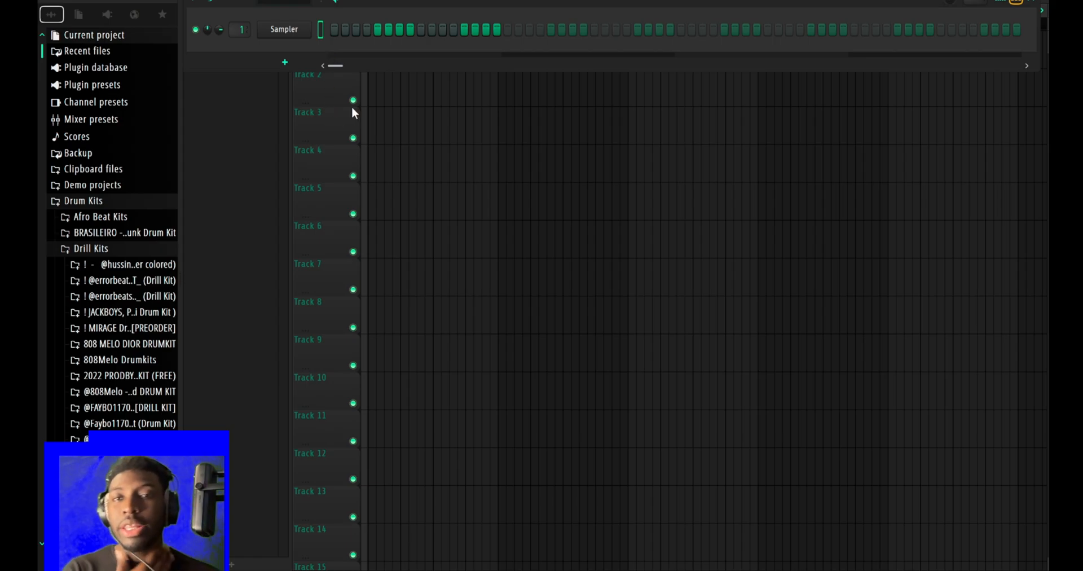
mouse_move(356, 111)
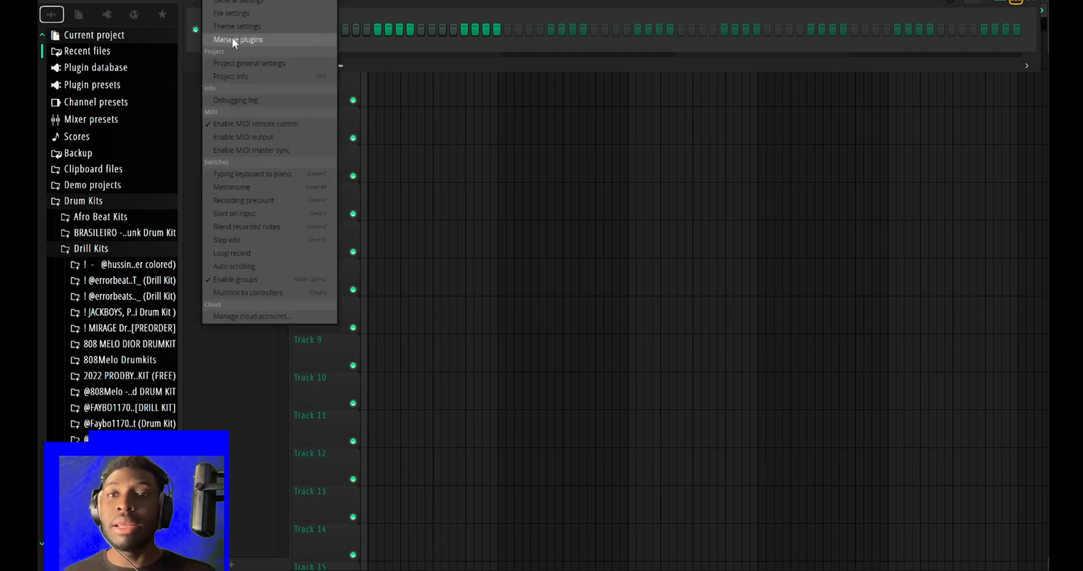
mouse_move(236, 26)
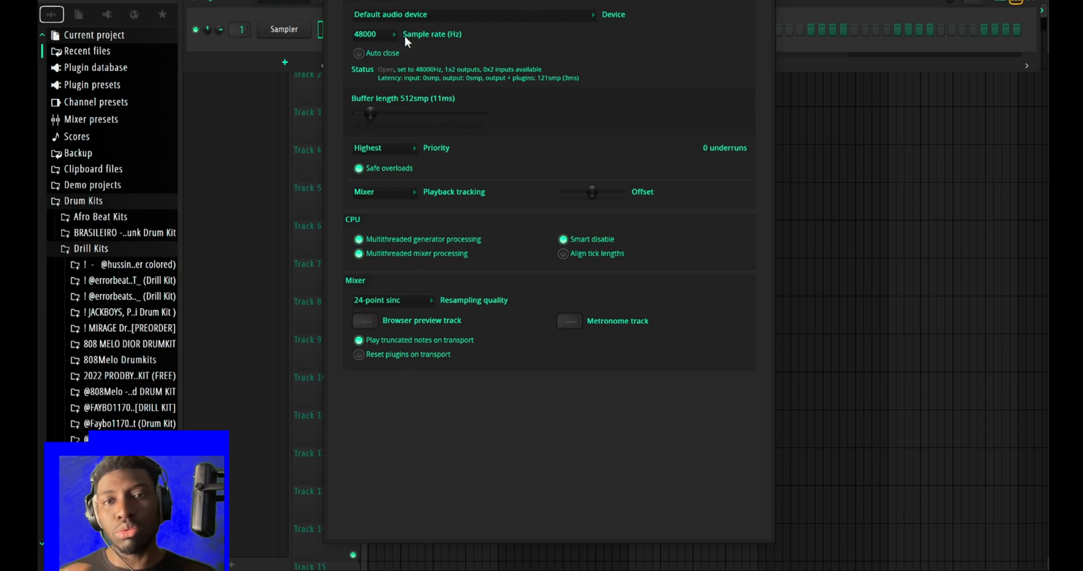
mouse_move(439, 78)
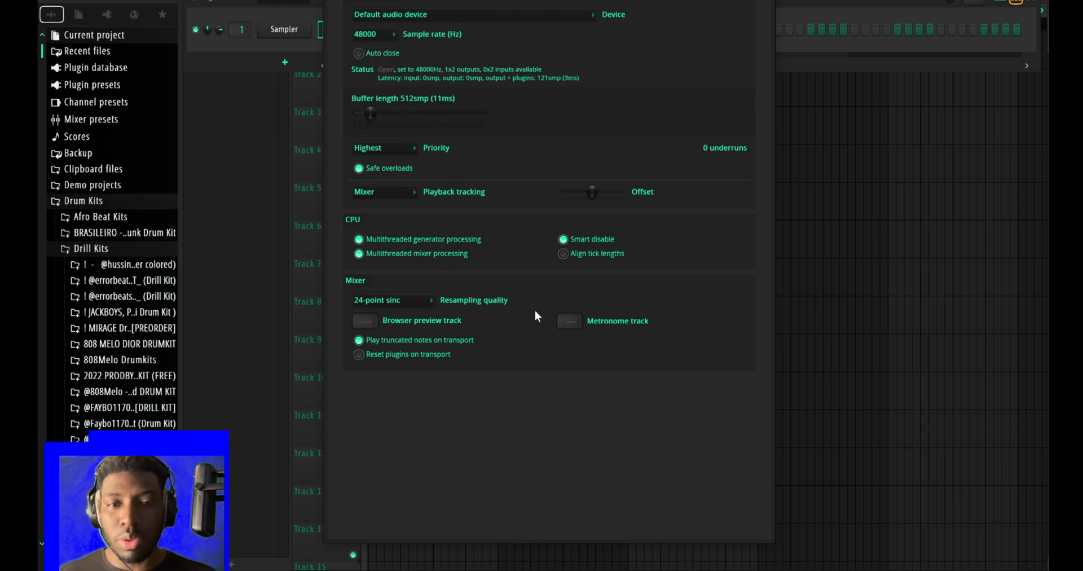
Review the Audio settings, keeping 24-point sinc resampling and the 48000 Hz sample rate
click(392, 299)
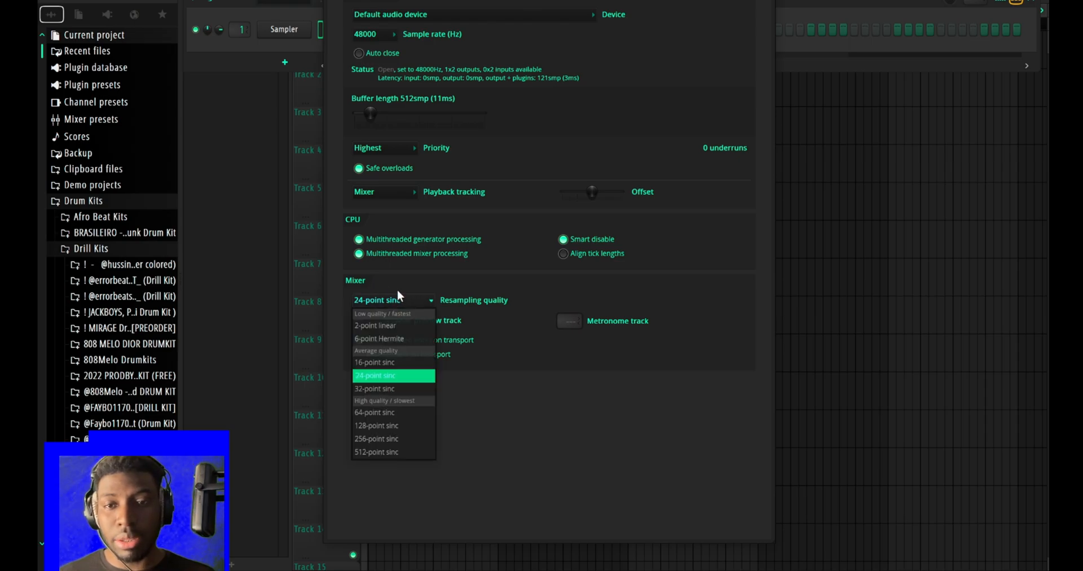
click(376, 376)
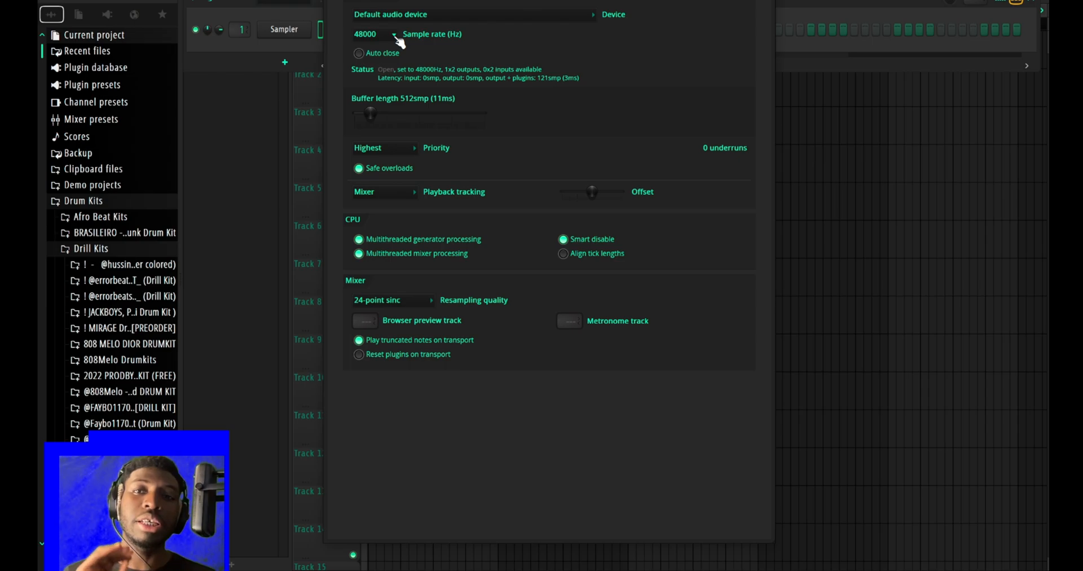
click(394, 32)
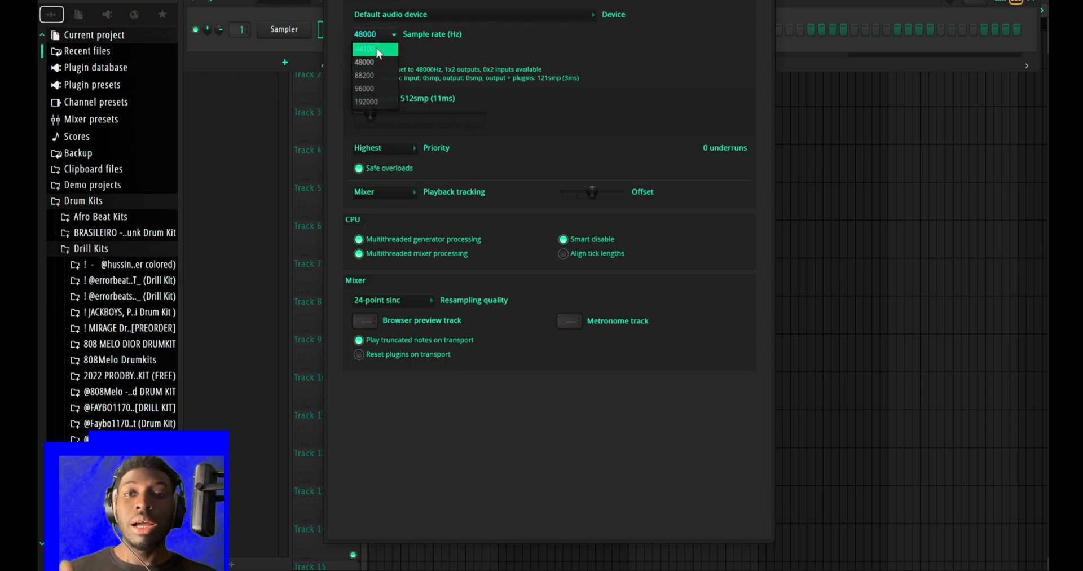
click(374, 48)
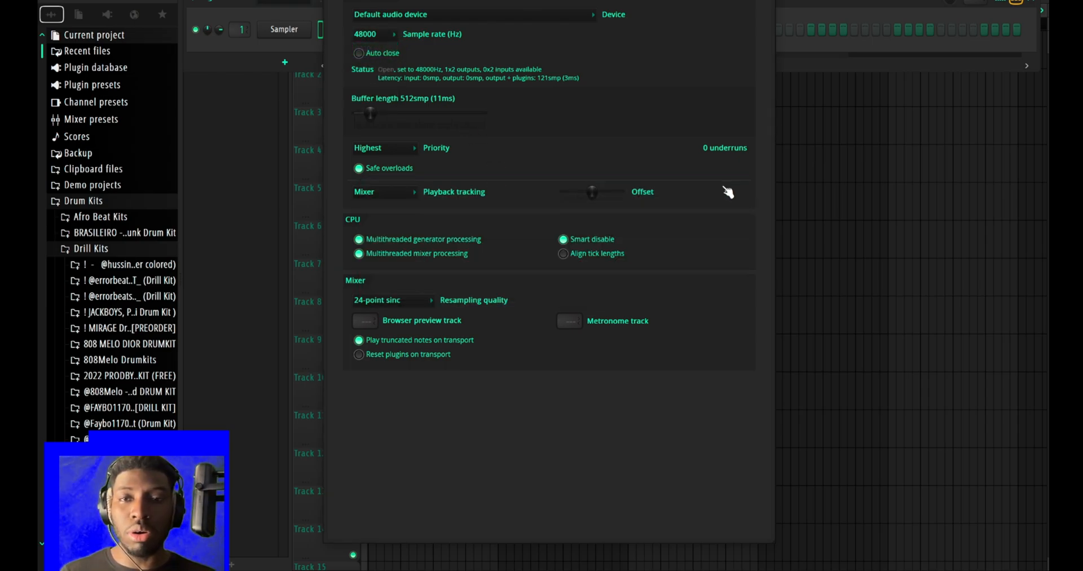
click(364, 33)
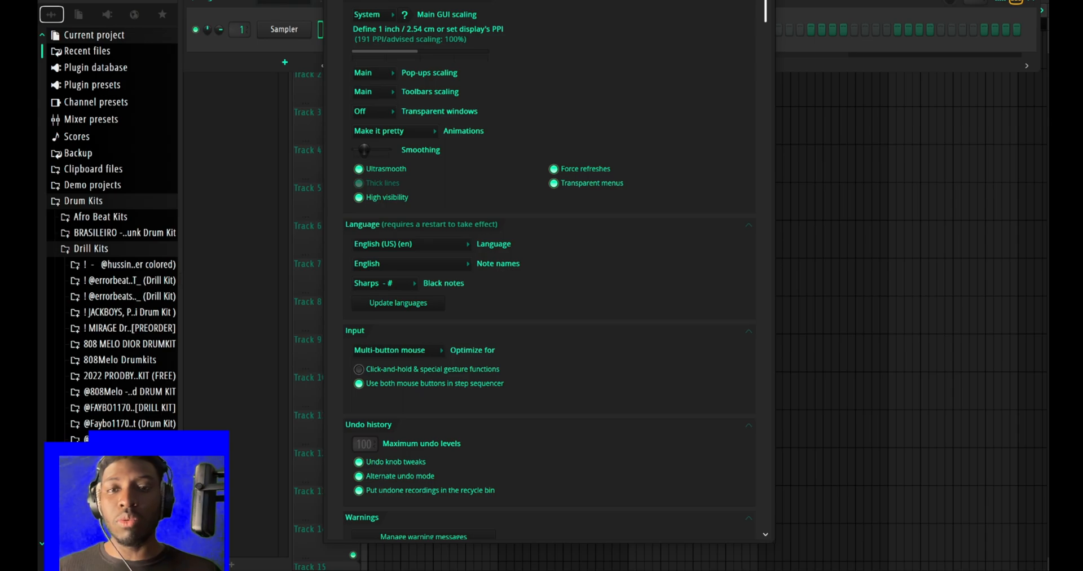
Scroll the General settings down to the Undo history section
scroll(down, 3)
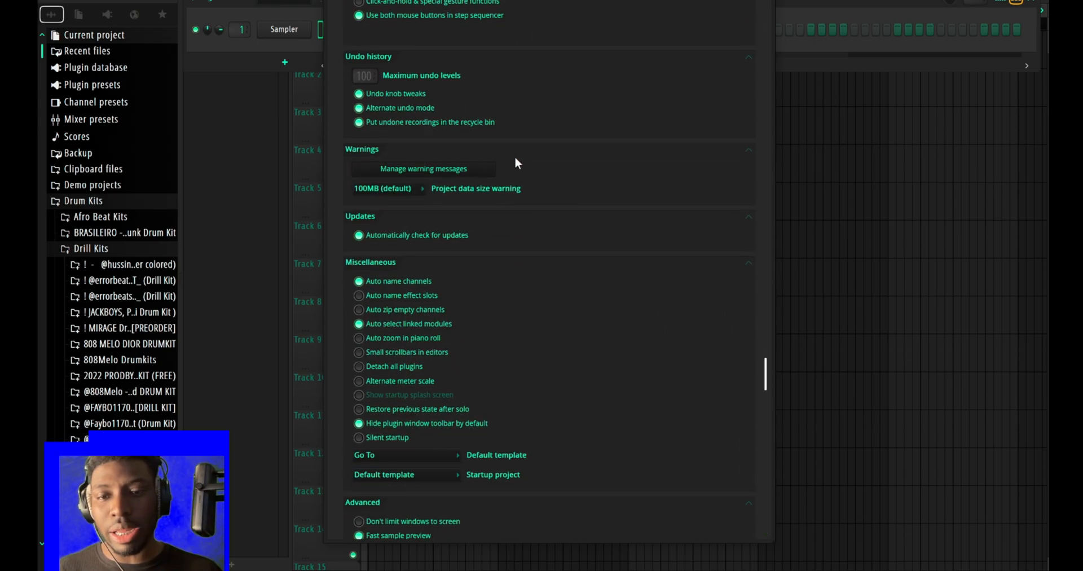
scroll(down, 3)
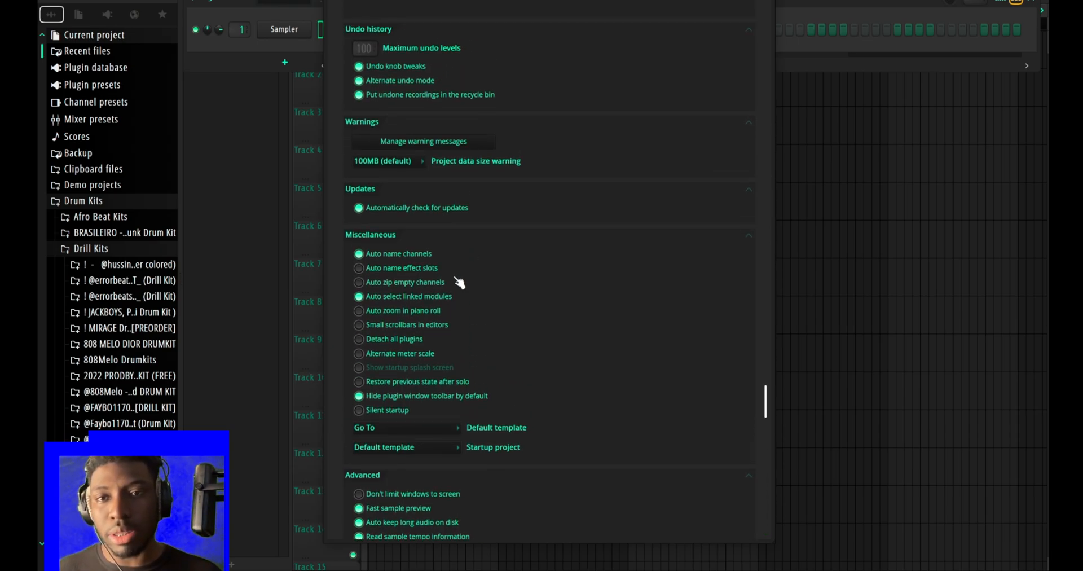
scroll(down, 3)
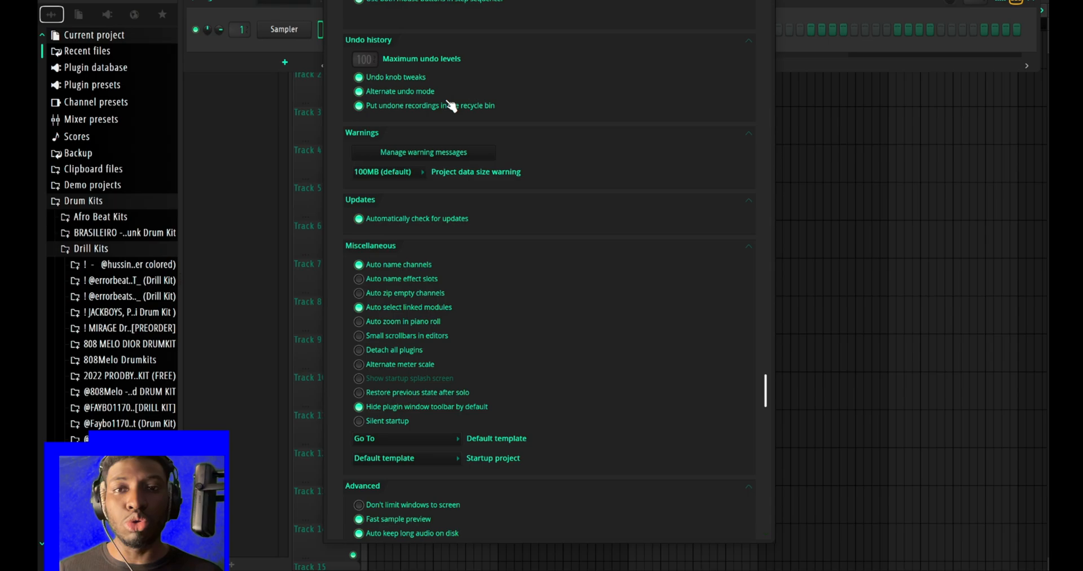
scroll(down, 3)
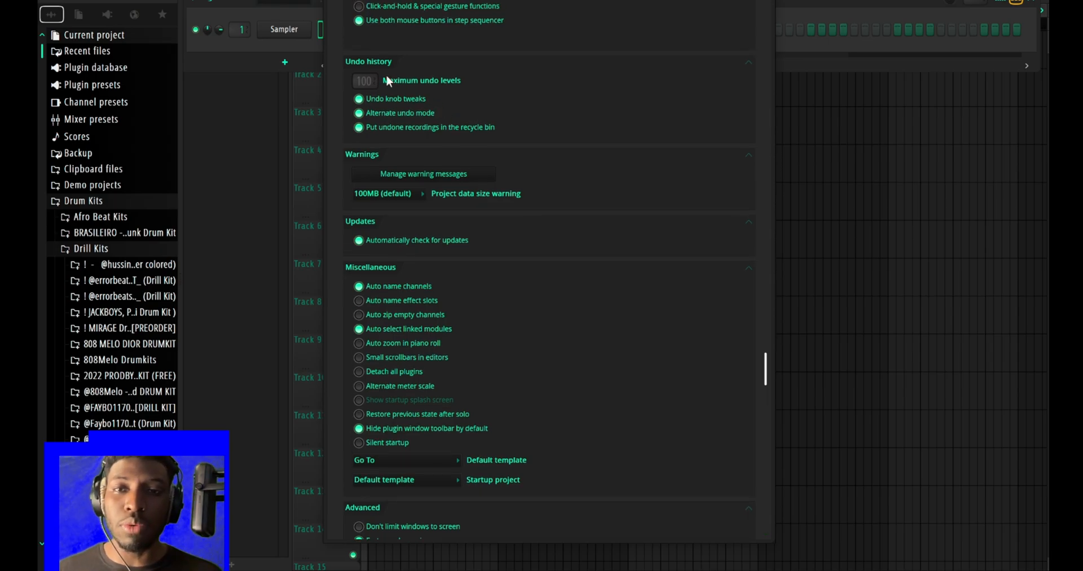
mouse_move(384, 64)
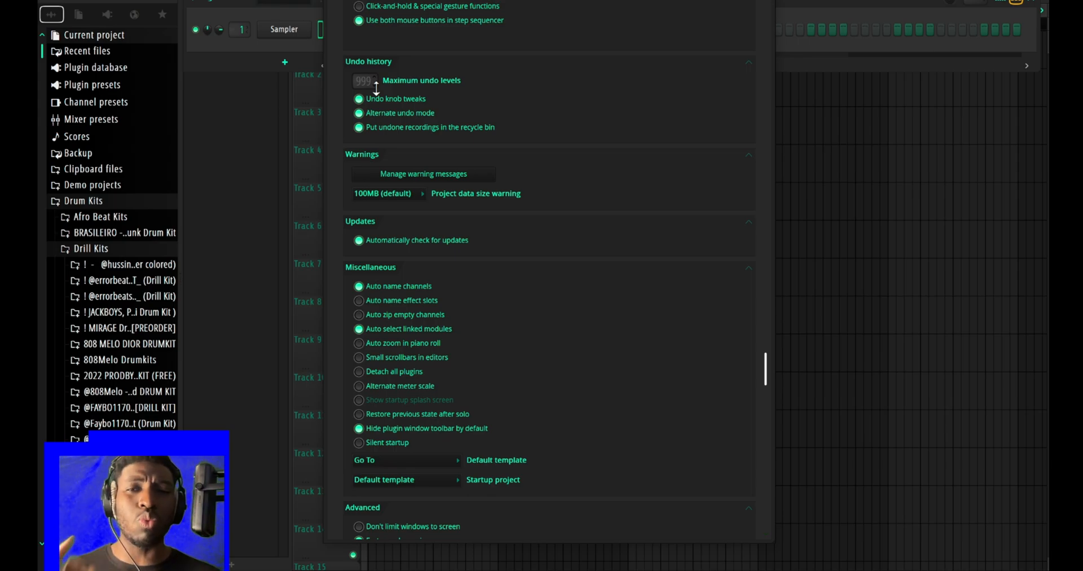
mouse_move(378, 49)
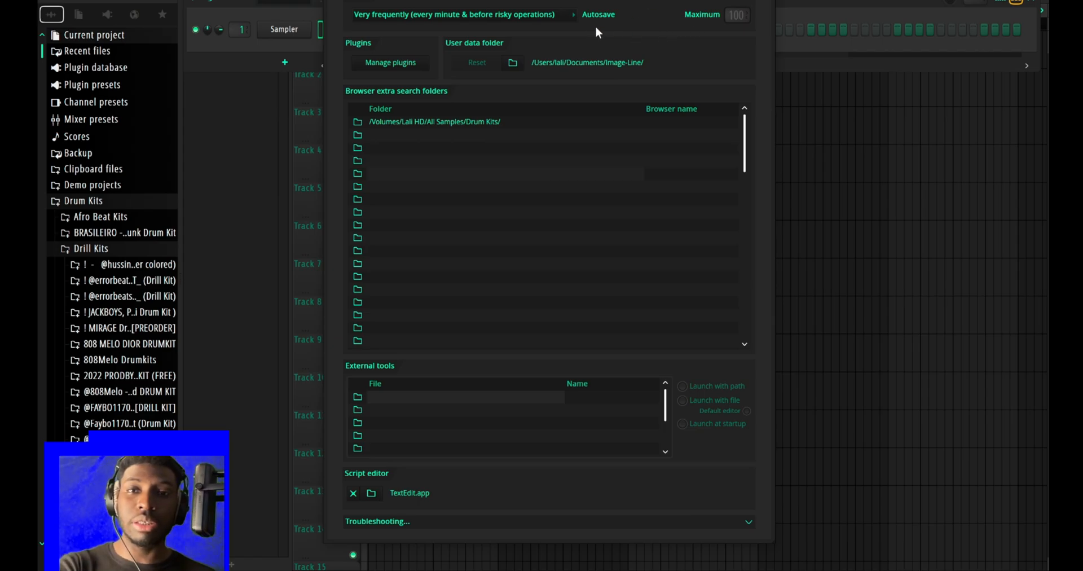
Dismiss the user data folder note and keep Autosave at Very frequently in File settings
scroll(down, 3)
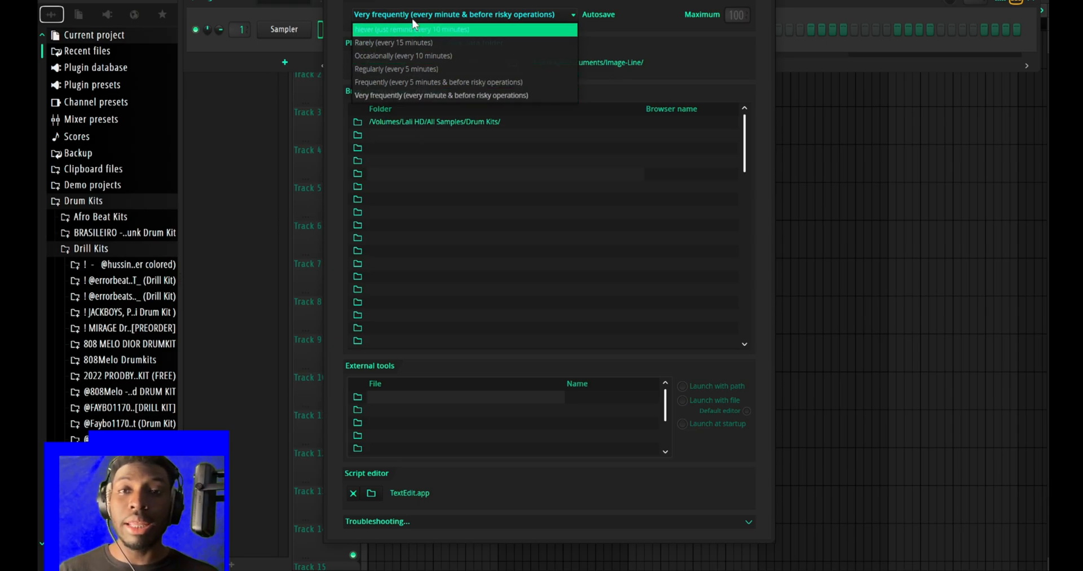
mouse_move(418, 95)
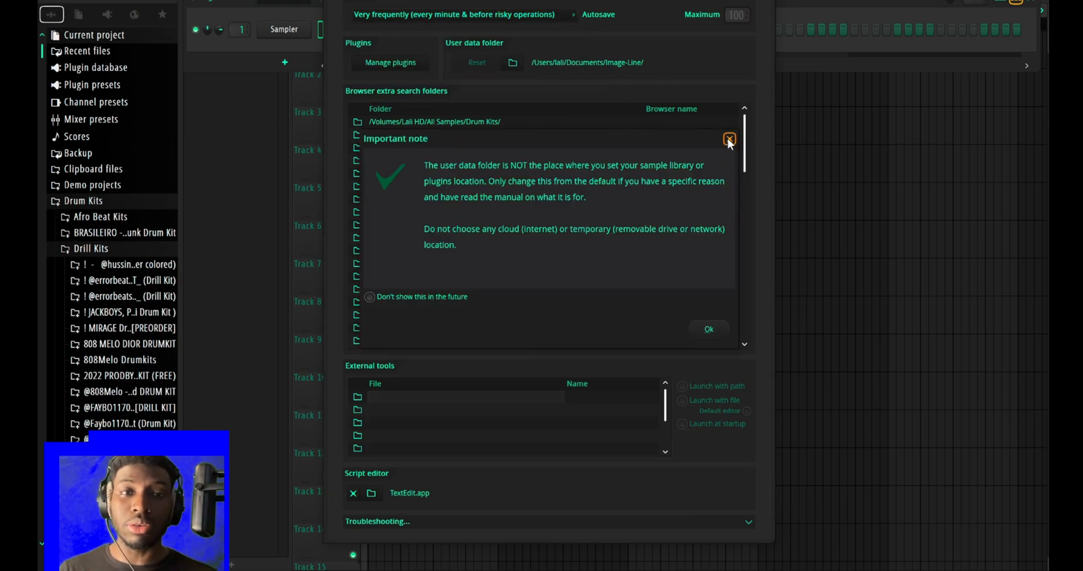
click(729, 139)
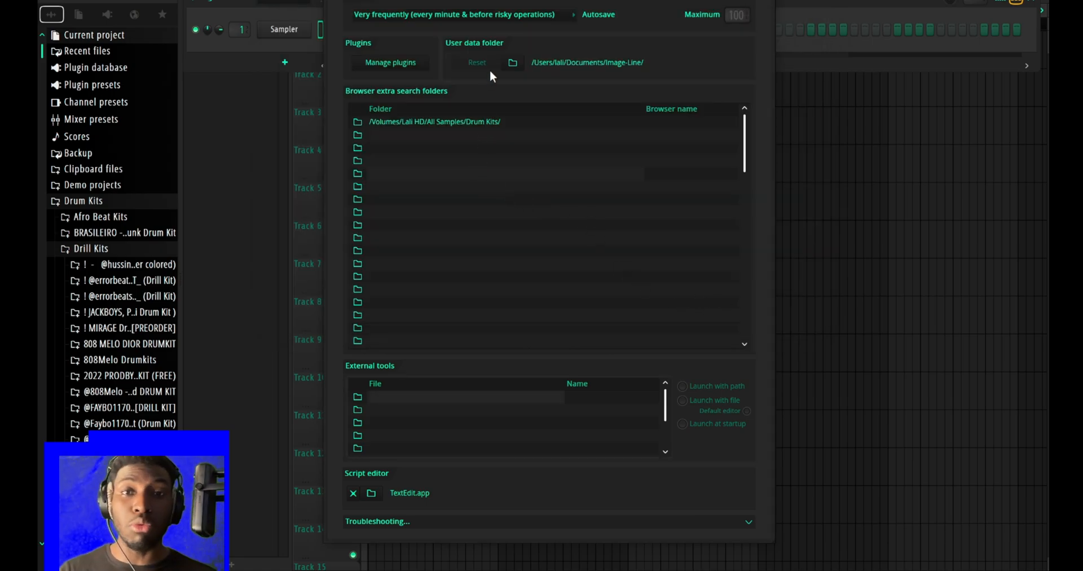
click(462, 13)
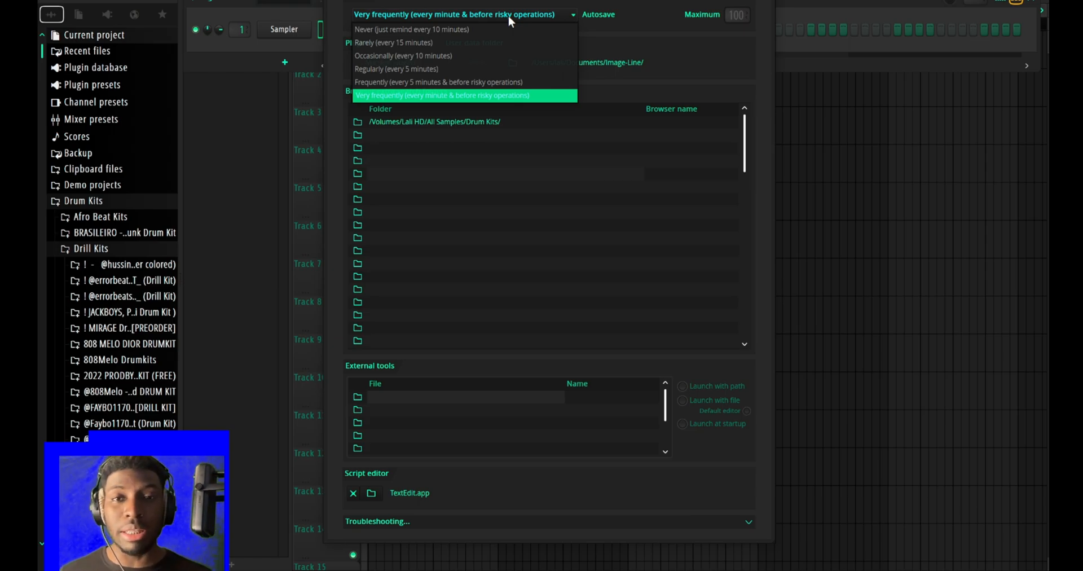
click(446, 96)
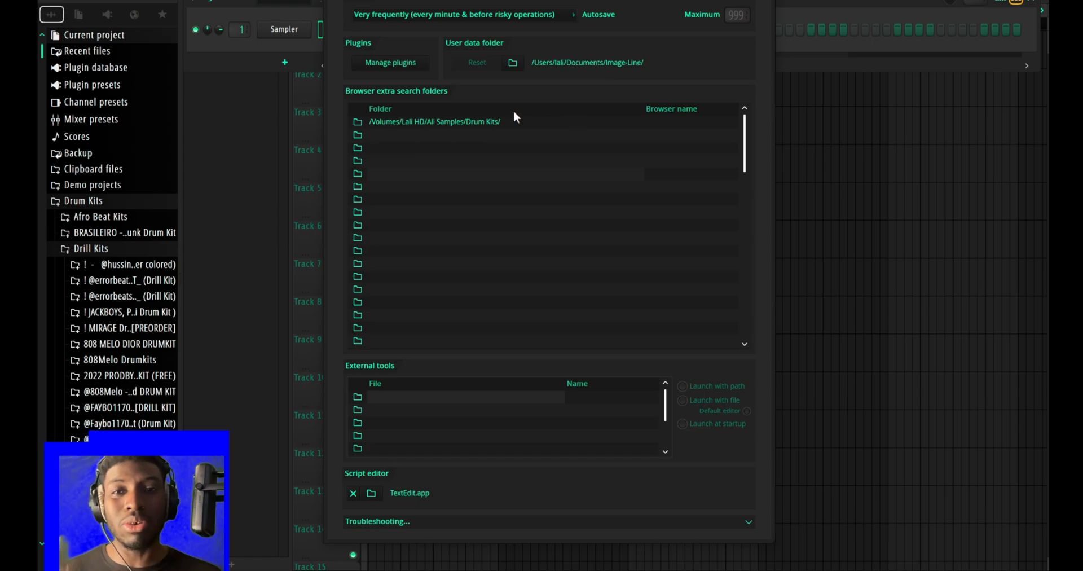
mouse_move(417, 72)
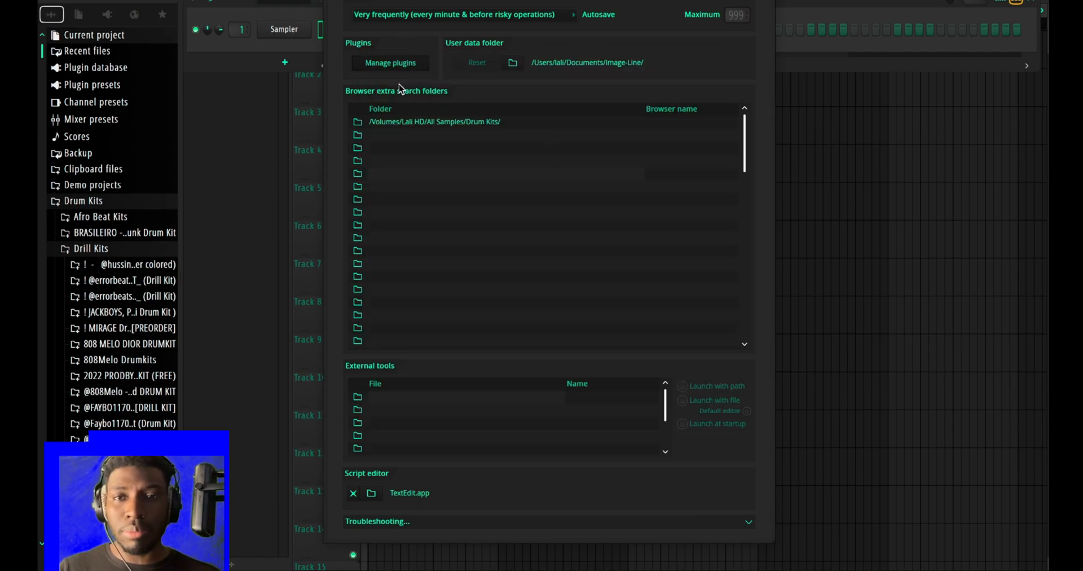
Launch the plugin manager and dismiss its introductory scanning note
click(390, 62)
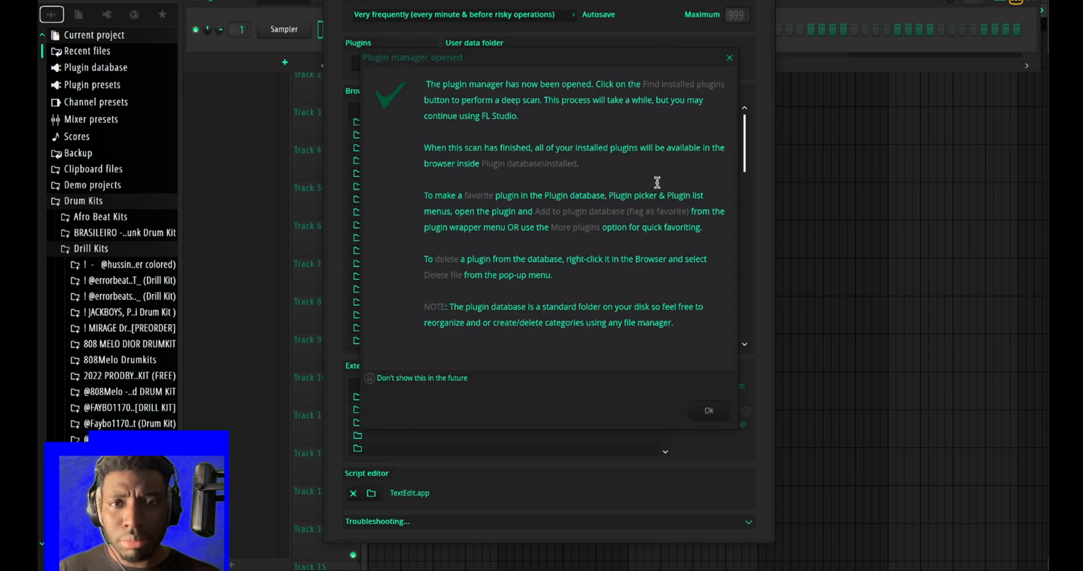
click(708, 409)
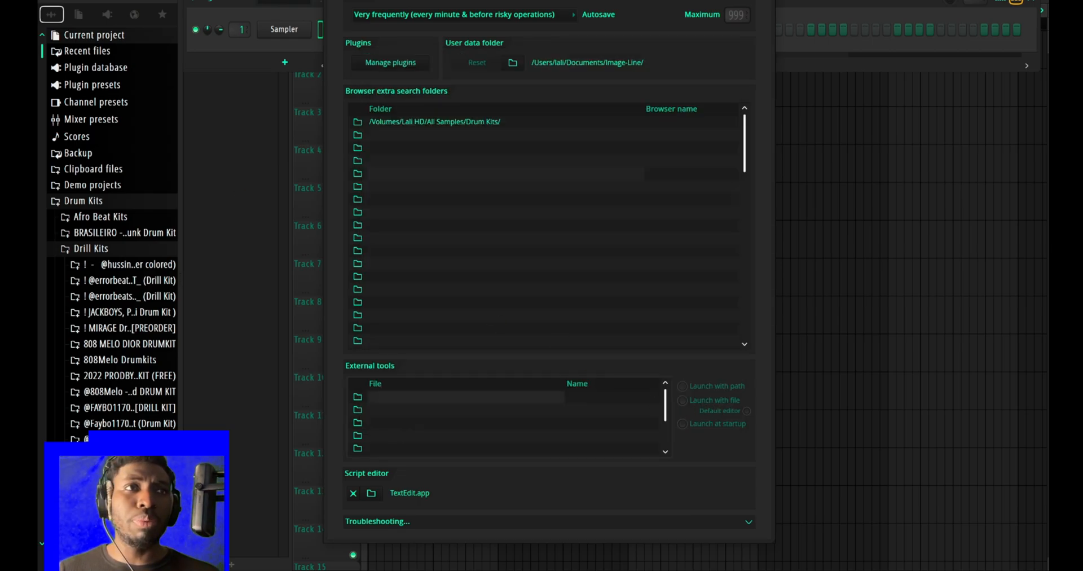
mouse_move(334, 74)
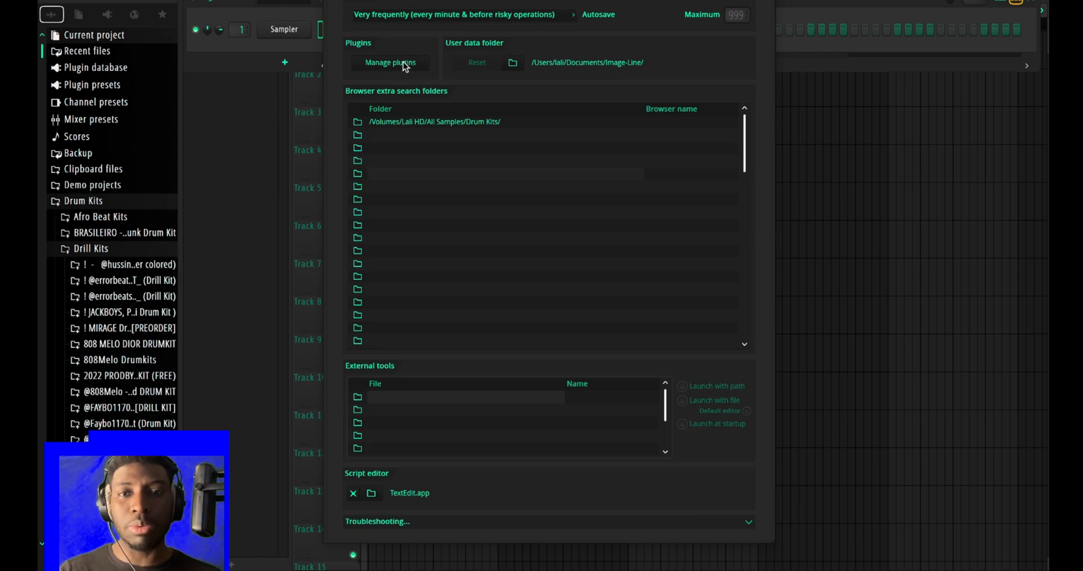
mouse_move(441, 131)
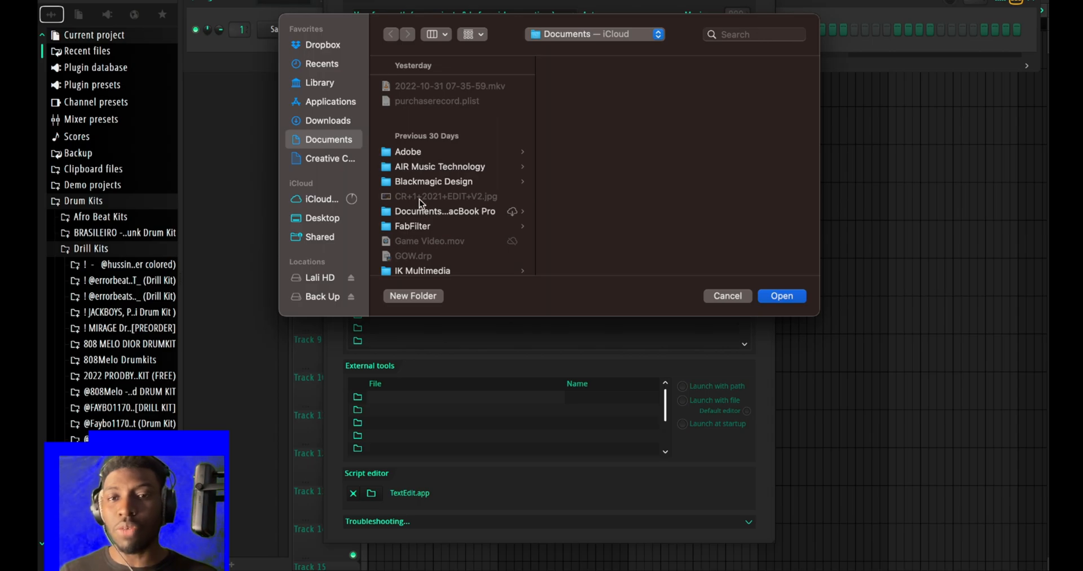
Add All Samples/Loop Kits from the external drive as an extra browser search folder
click(320, 277)
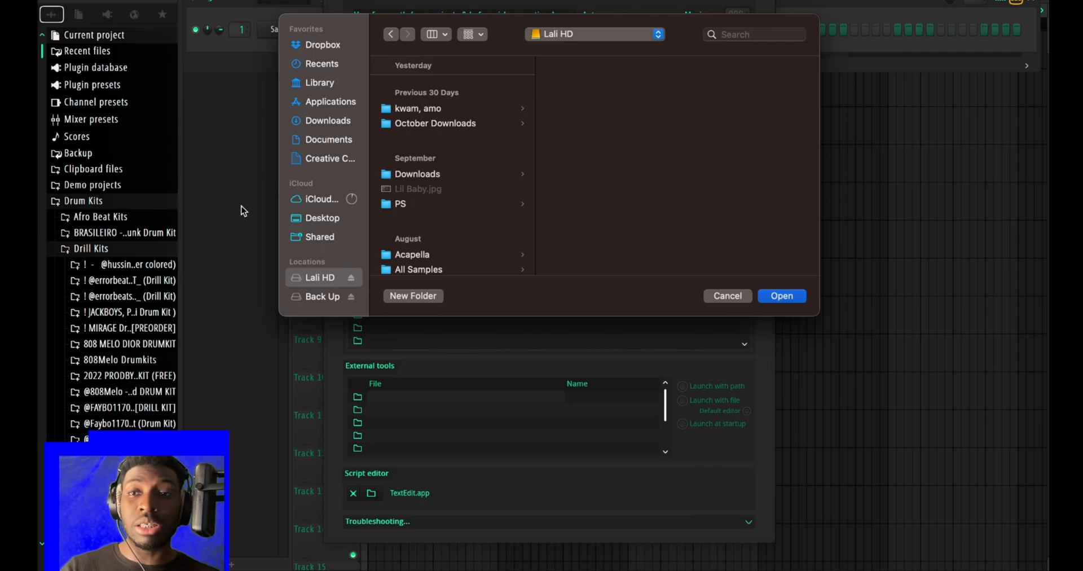
scroll(down, 3)
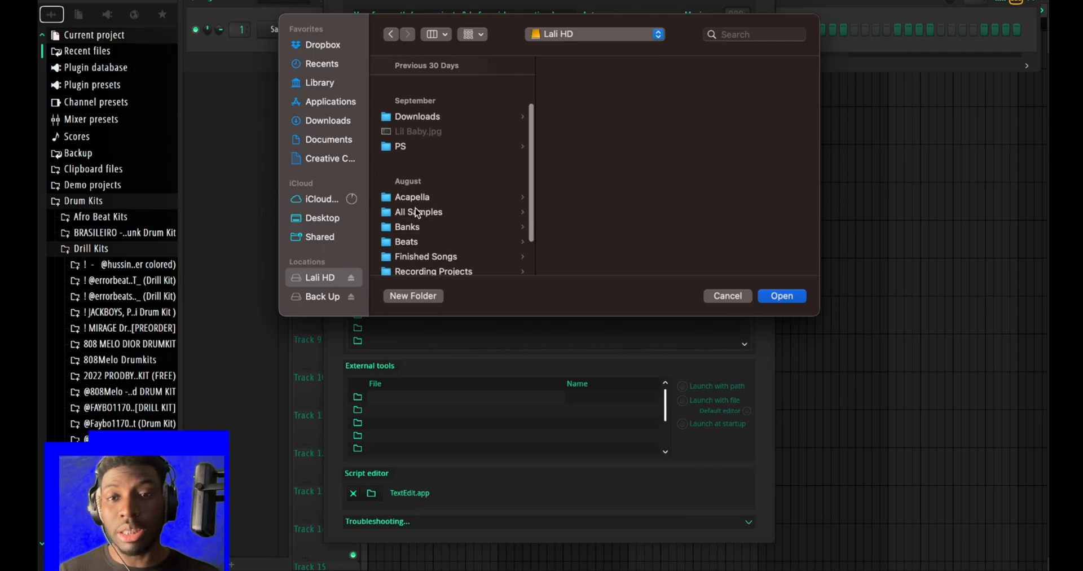
scroll(down, 3)
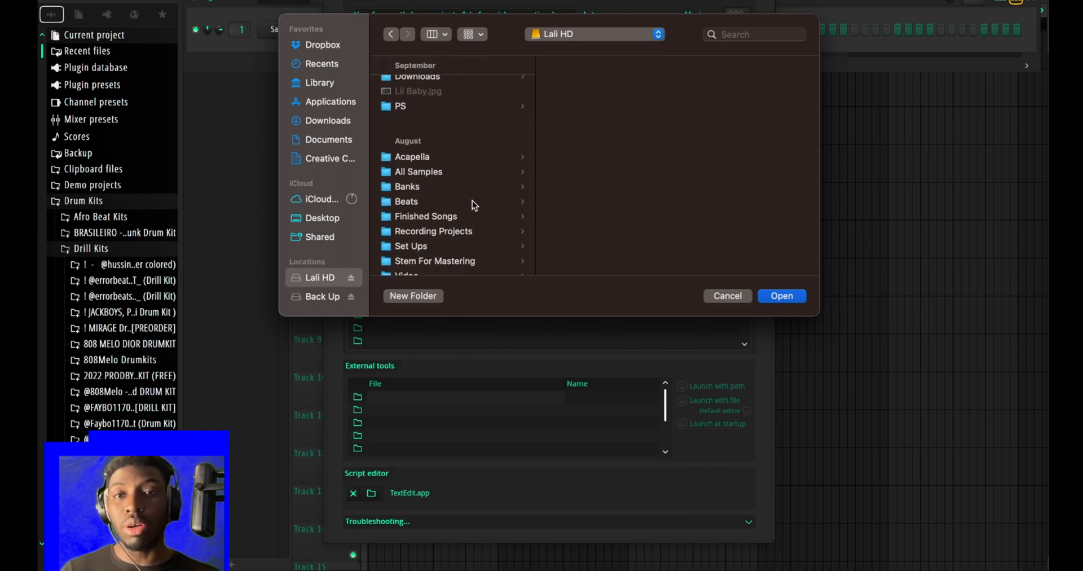
mouse_move(432, 174)
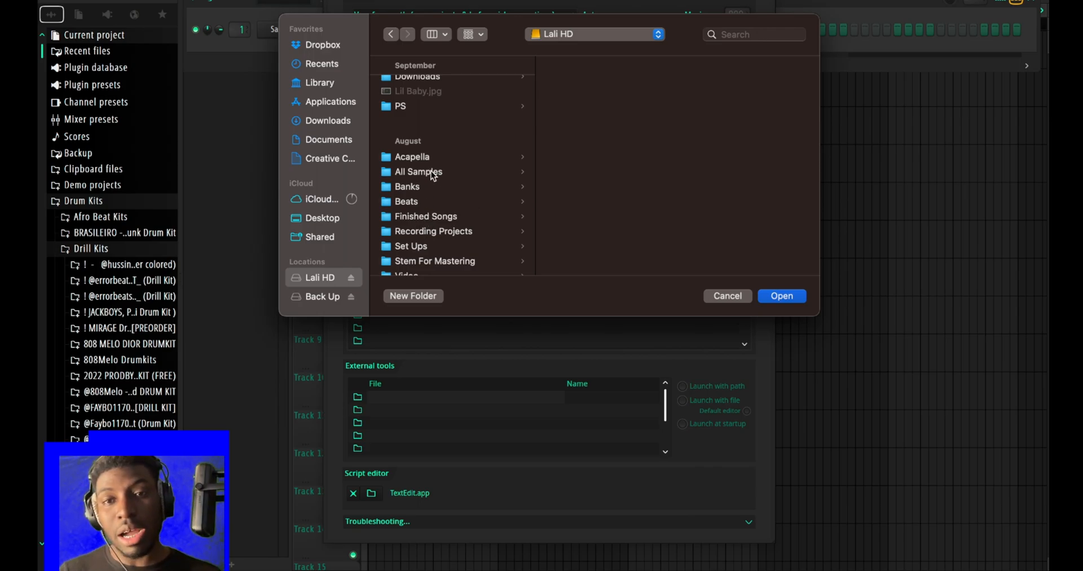
click(417, 171)
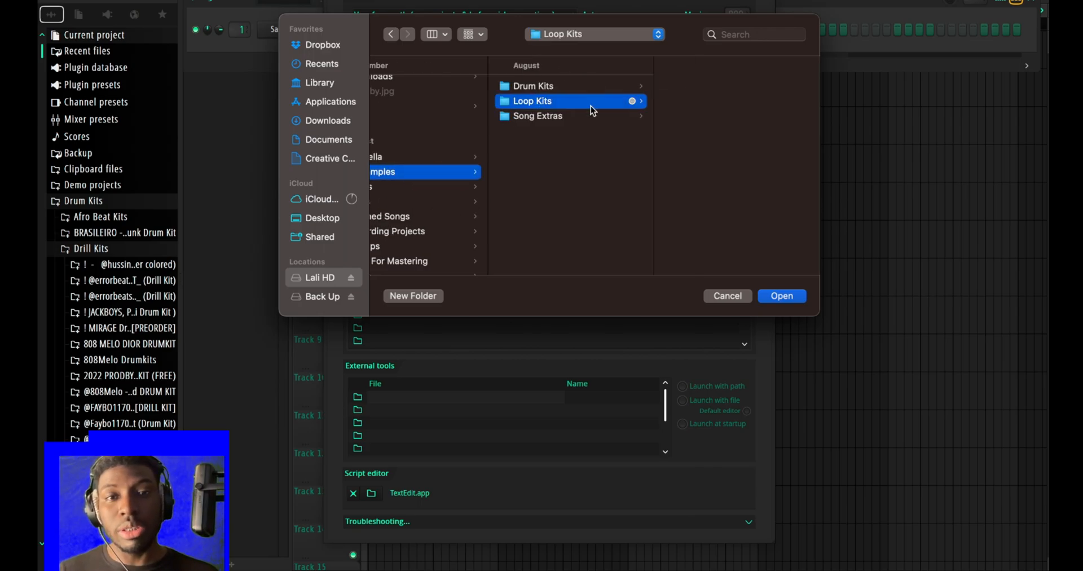
click(531, 100)
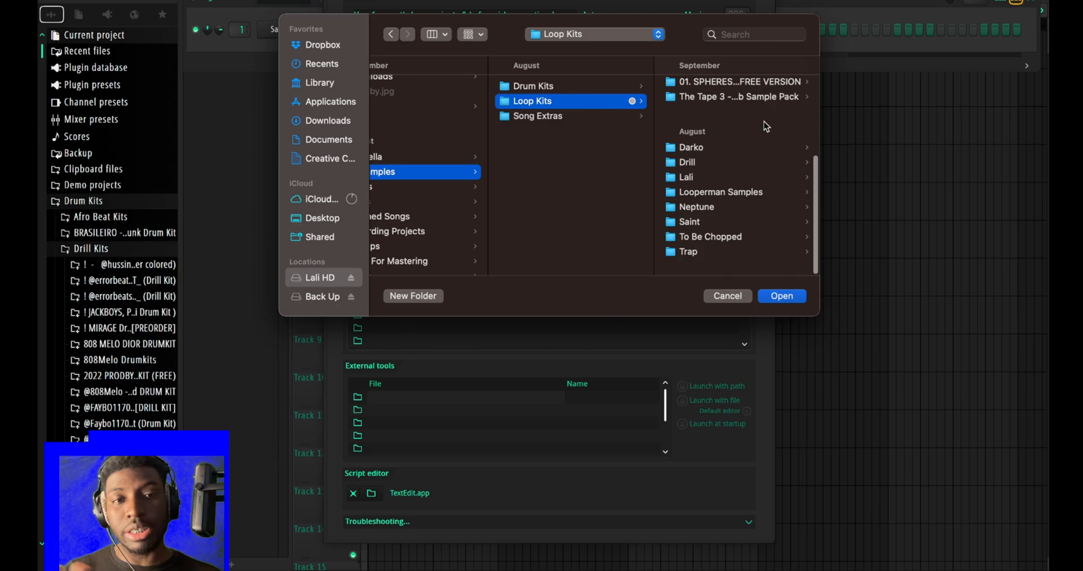
click(780, 296)
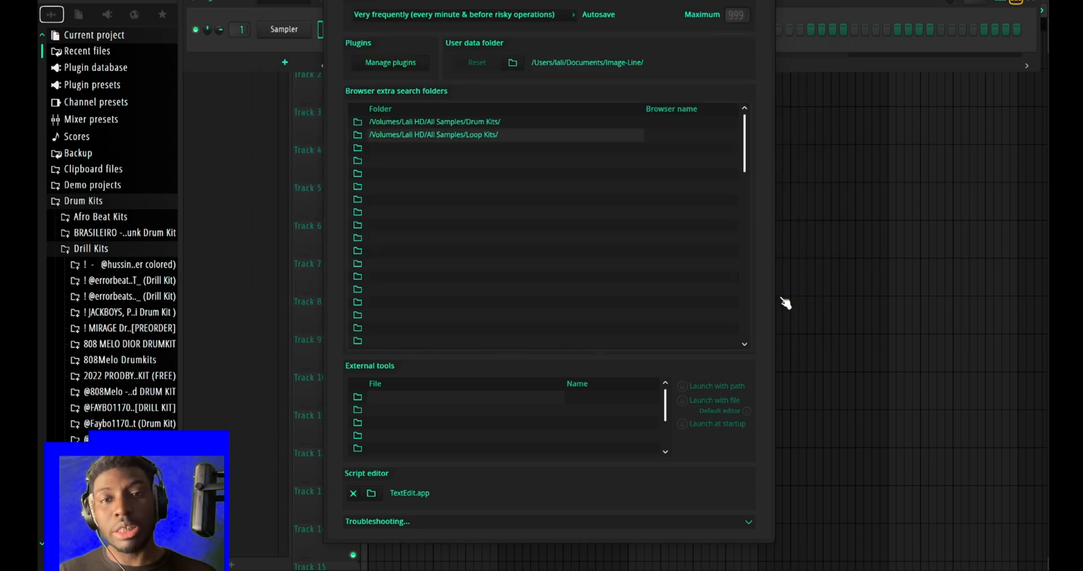
Check the Drum Kits and newly added Loop Kits folders in the browser
click(83, 201)
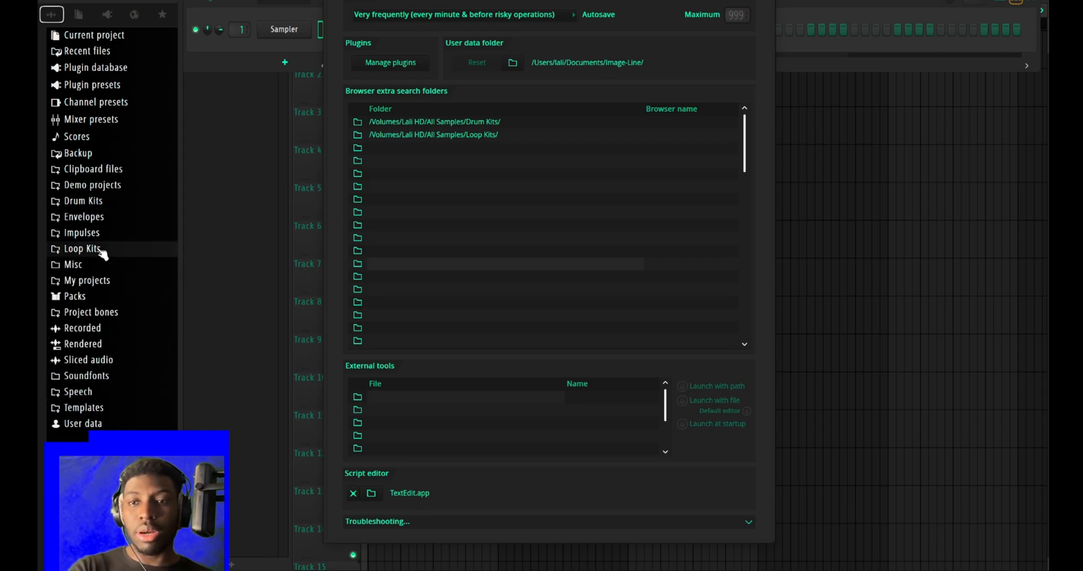
click(83, 248)
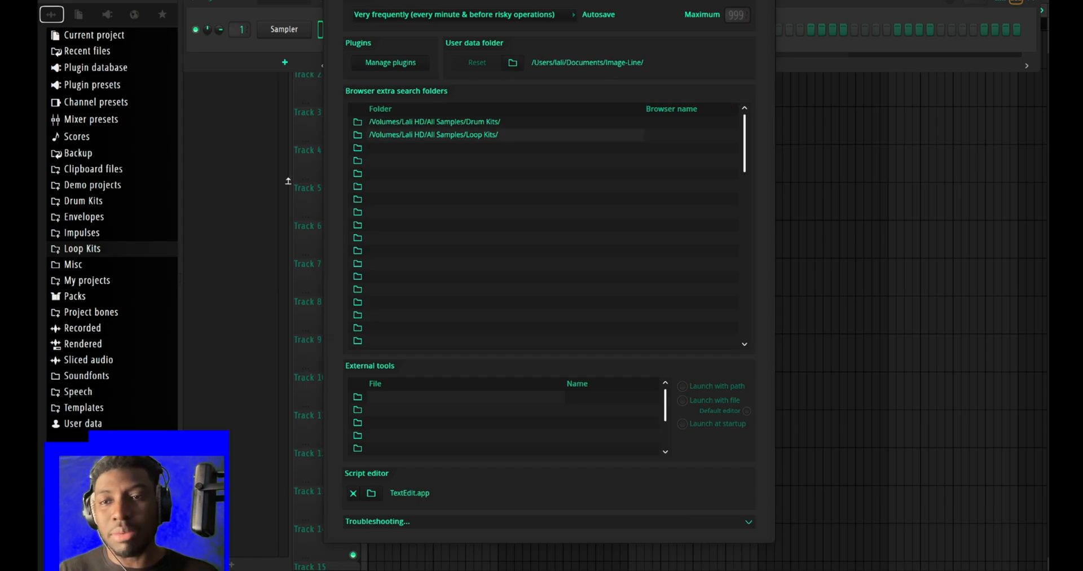
mouse_move(473, 81)
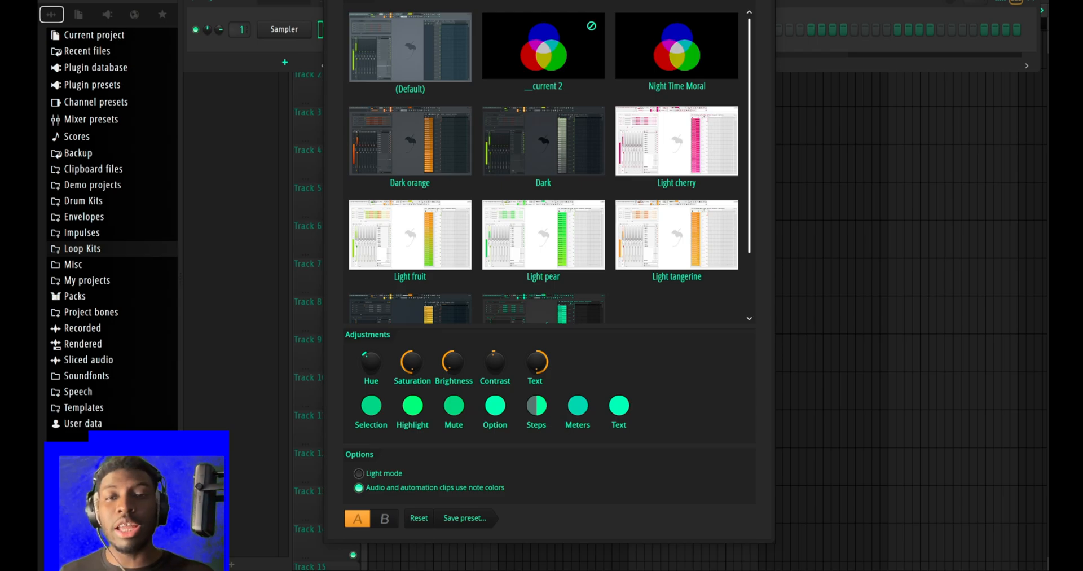
Preview the Default theme, switch back to __current 2, then apply Default again
click(410, 46)
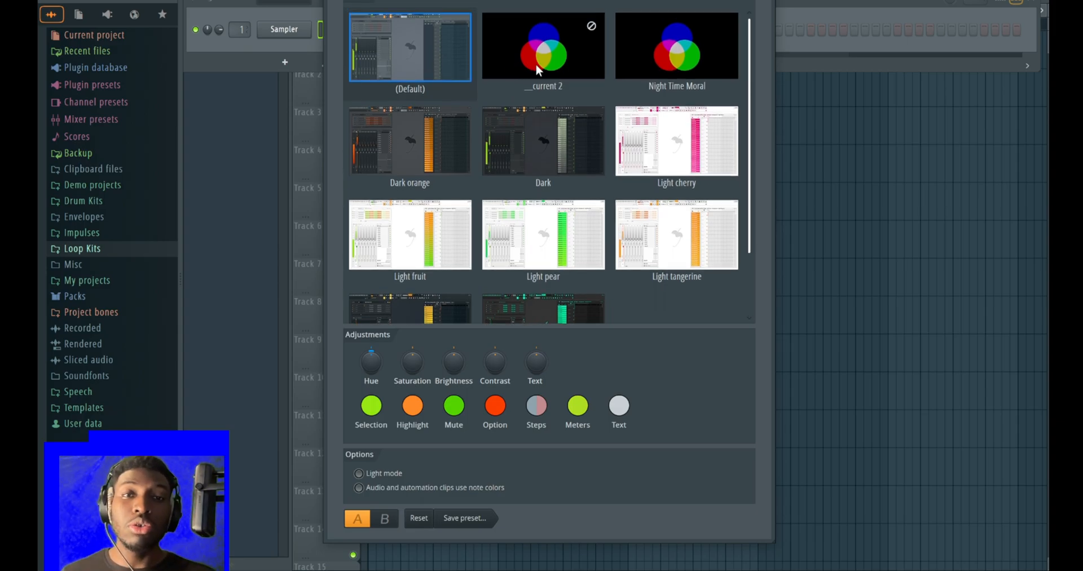
mouse_move(462, 57)
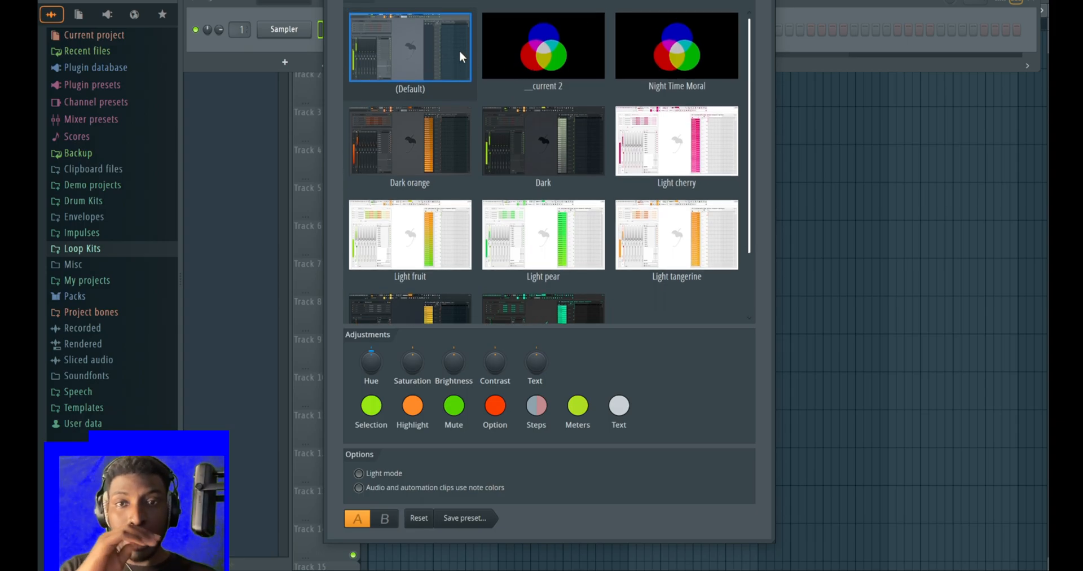
mouse_move(436, 66)
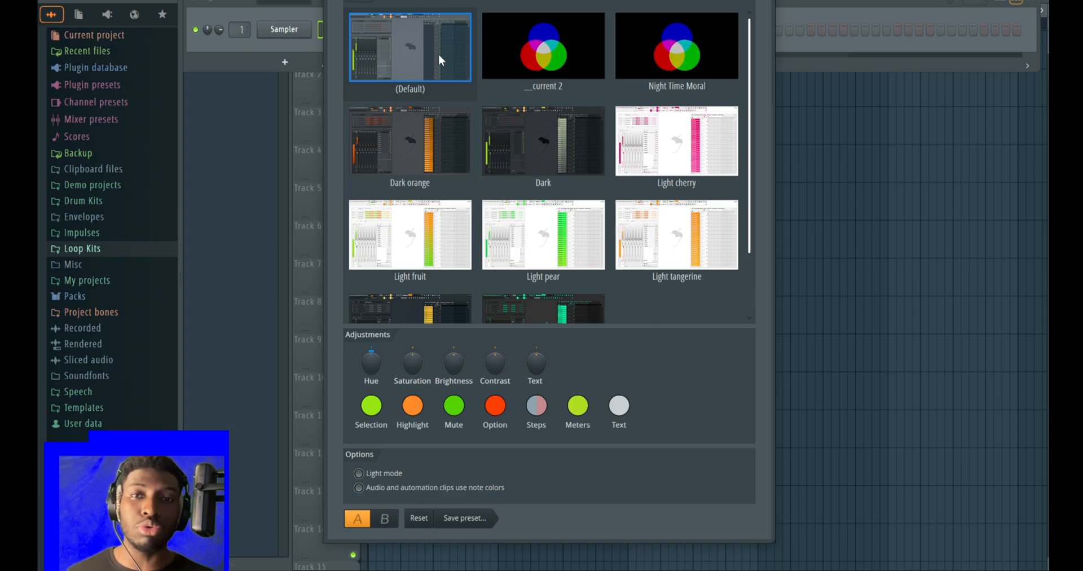
scroll(down, 3)
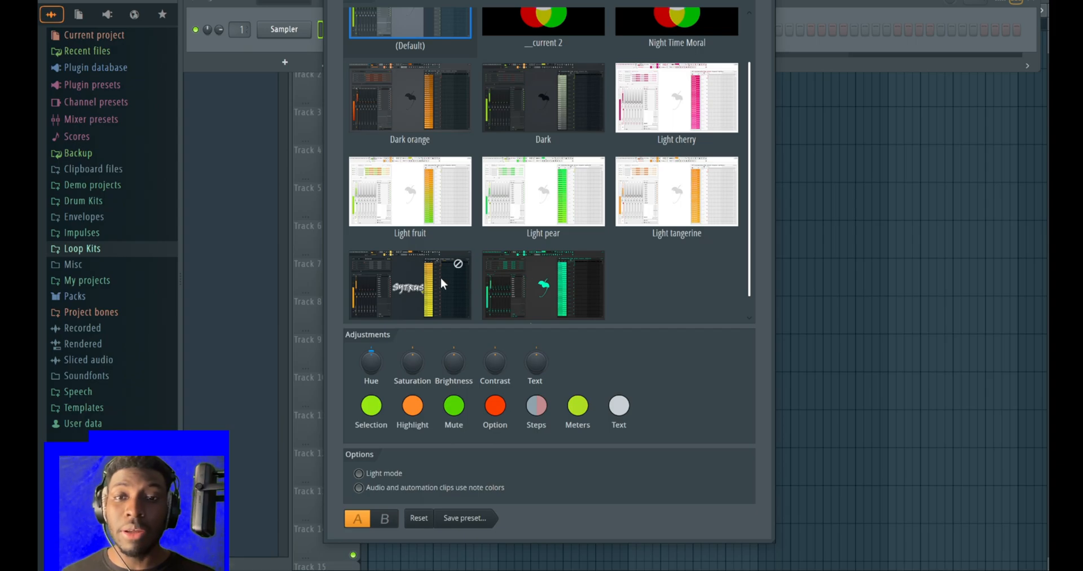
mouse_move(502, 284)
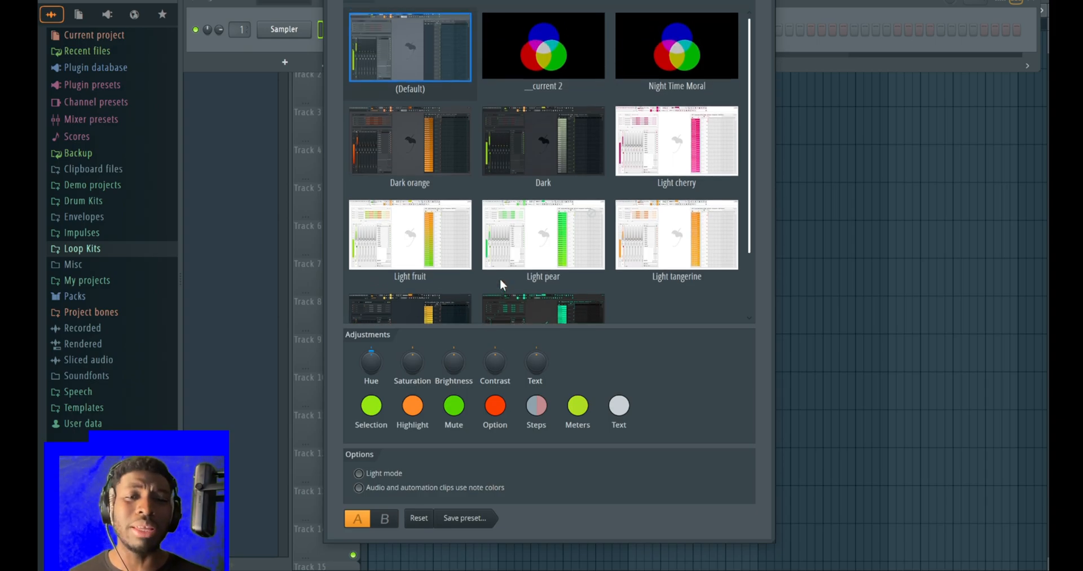
scroll(down, 3)
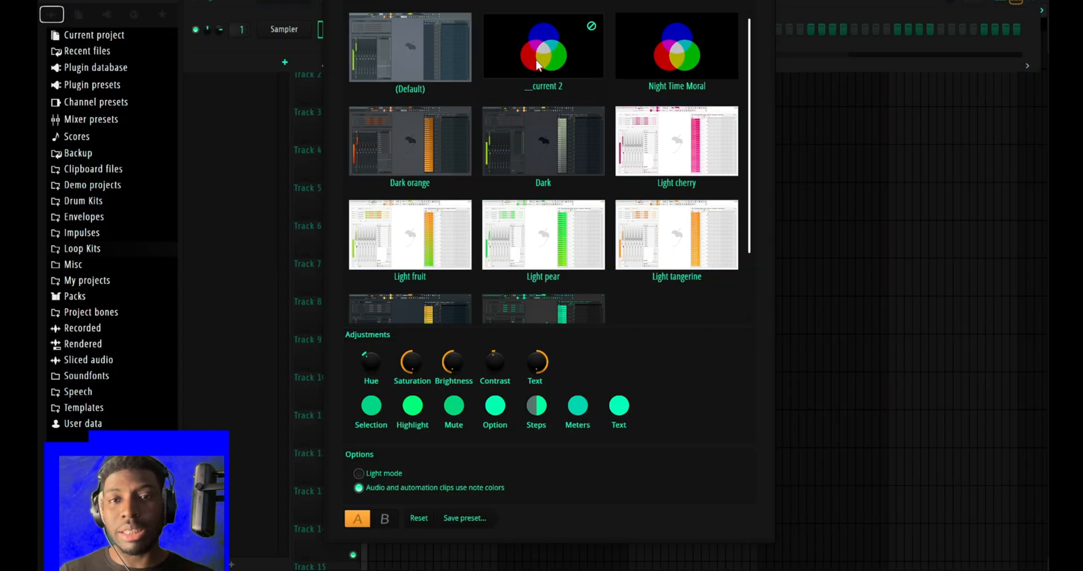
click(676, 45)
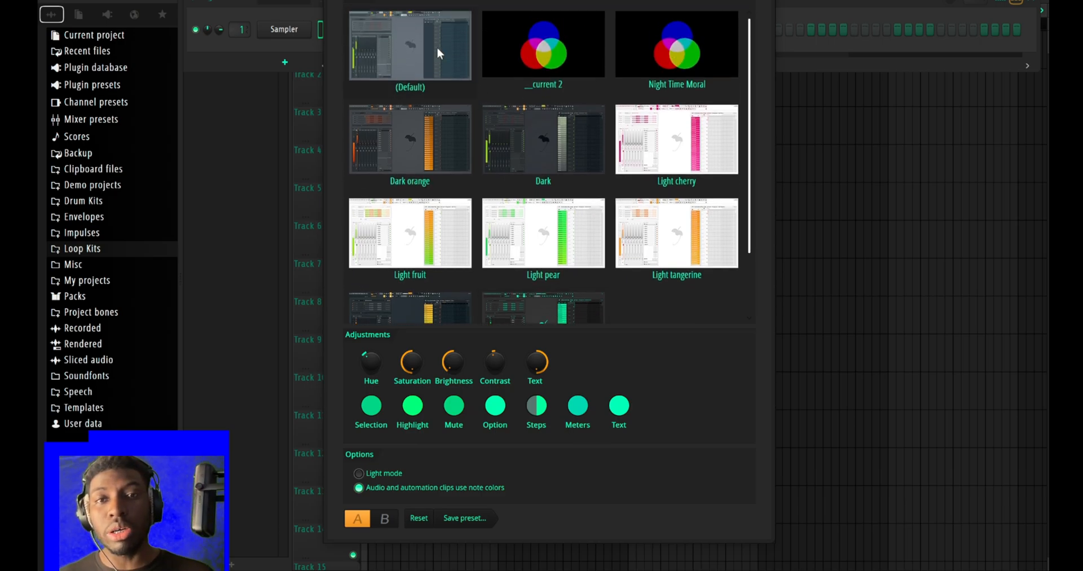
click(410, 44)
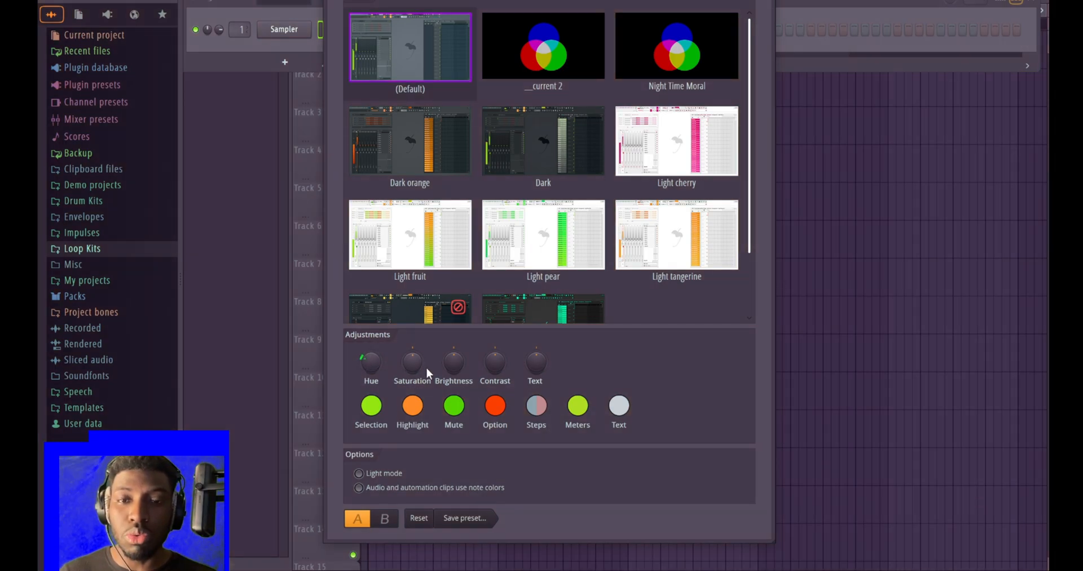
Adjust the theme's Saturation knob and pick a different Meters colour
drag(412, 360, 412, 373)
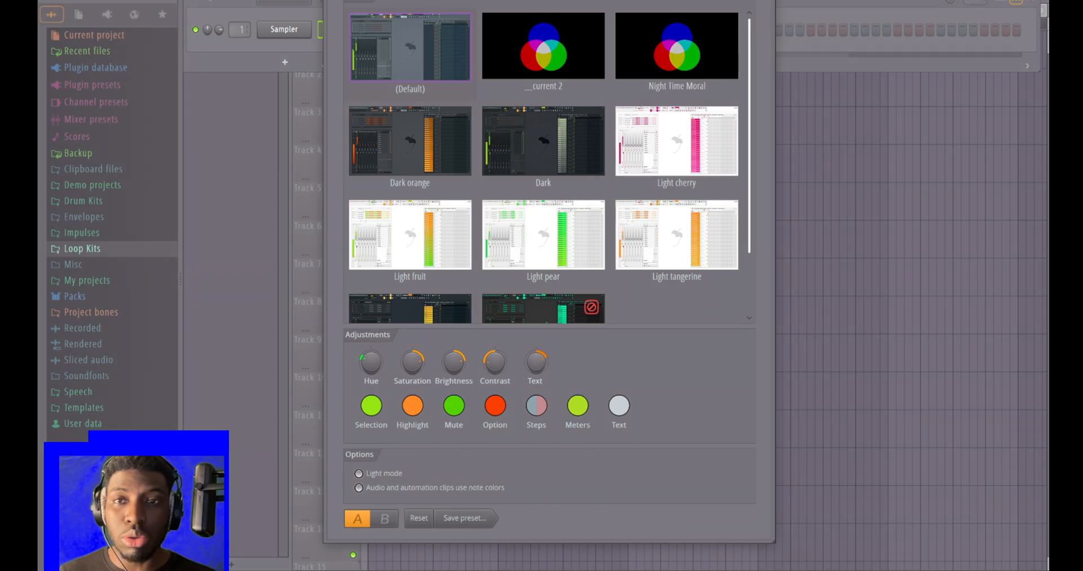
click(535, 407)
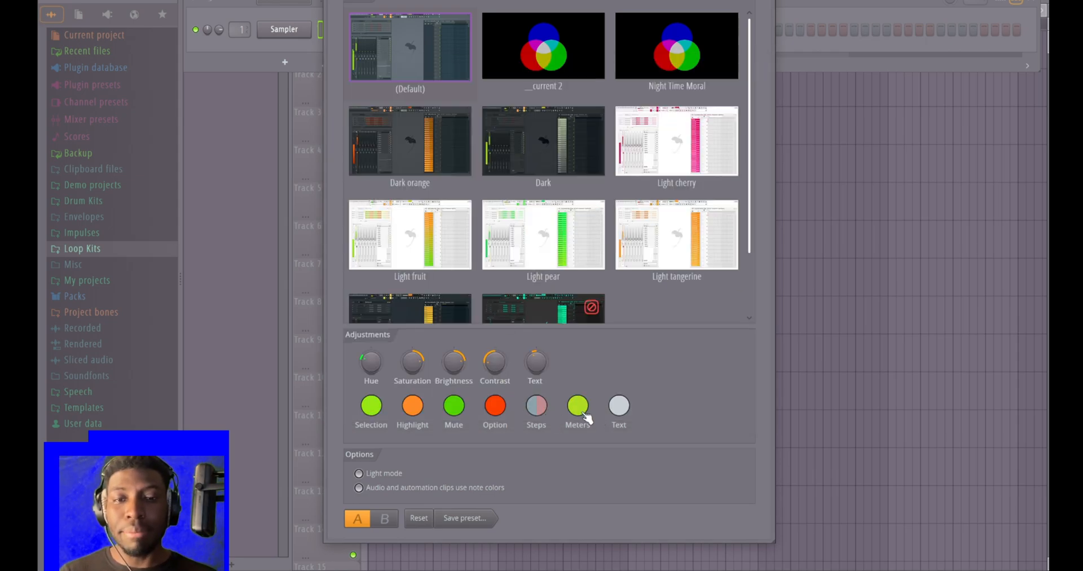
click(577, 405)
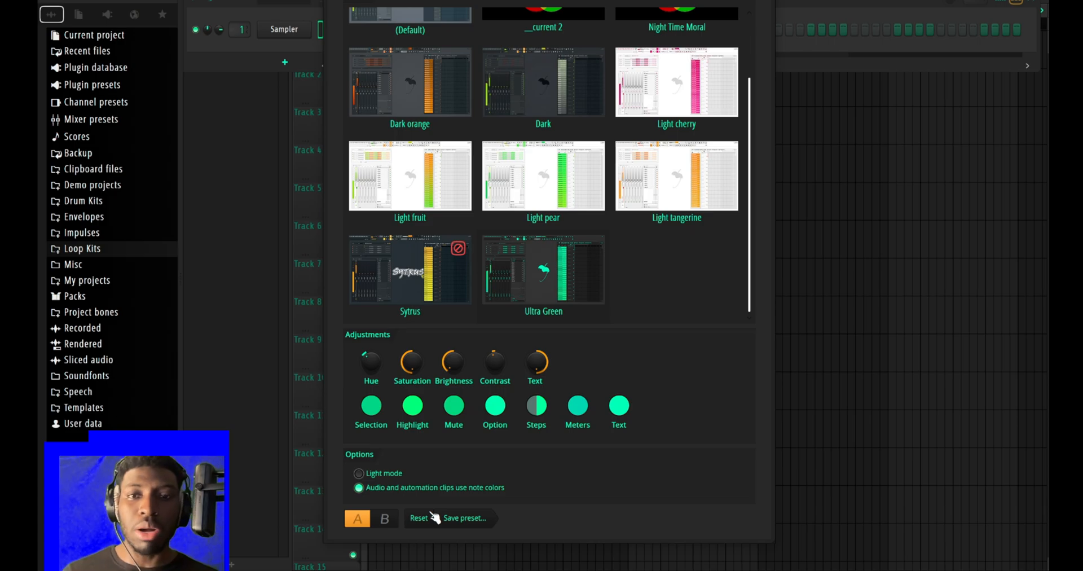
mouse_move(463, 531)
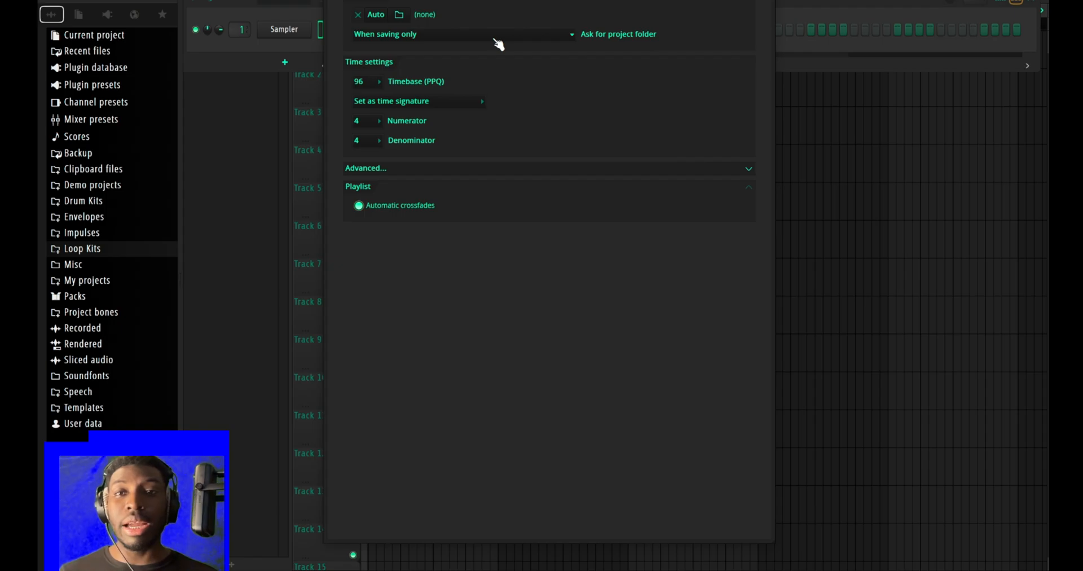
mouse_move(492, 43)
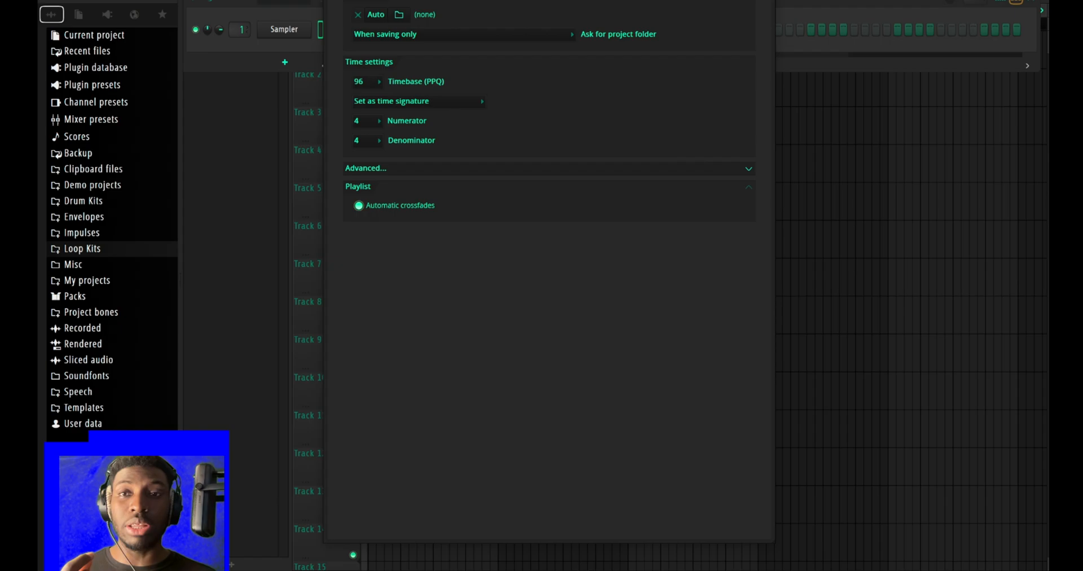
Bring up the File menu's project and export commands
click(79, 13)
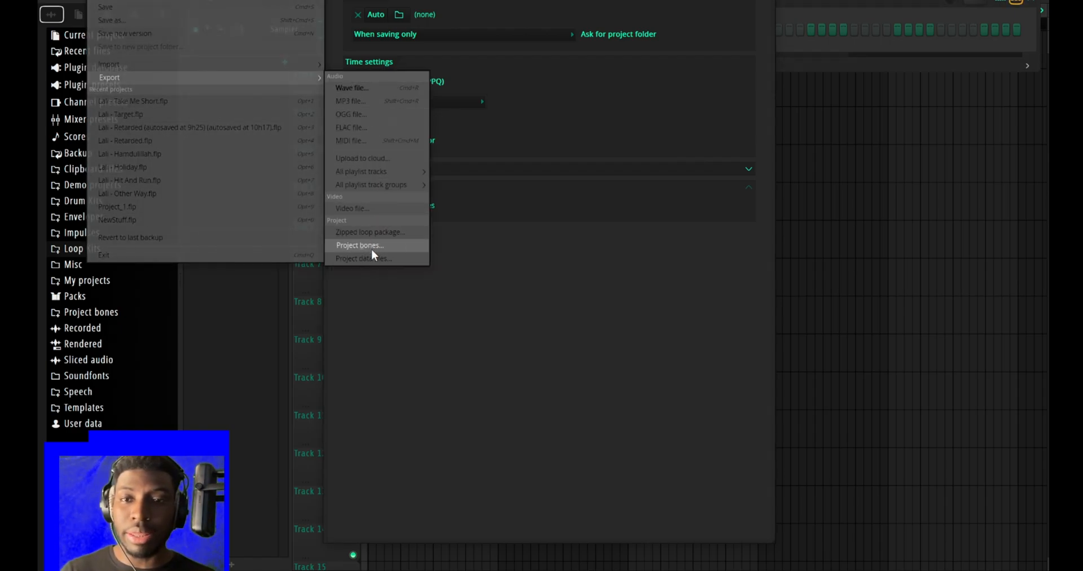
mouse_move(377, 231)
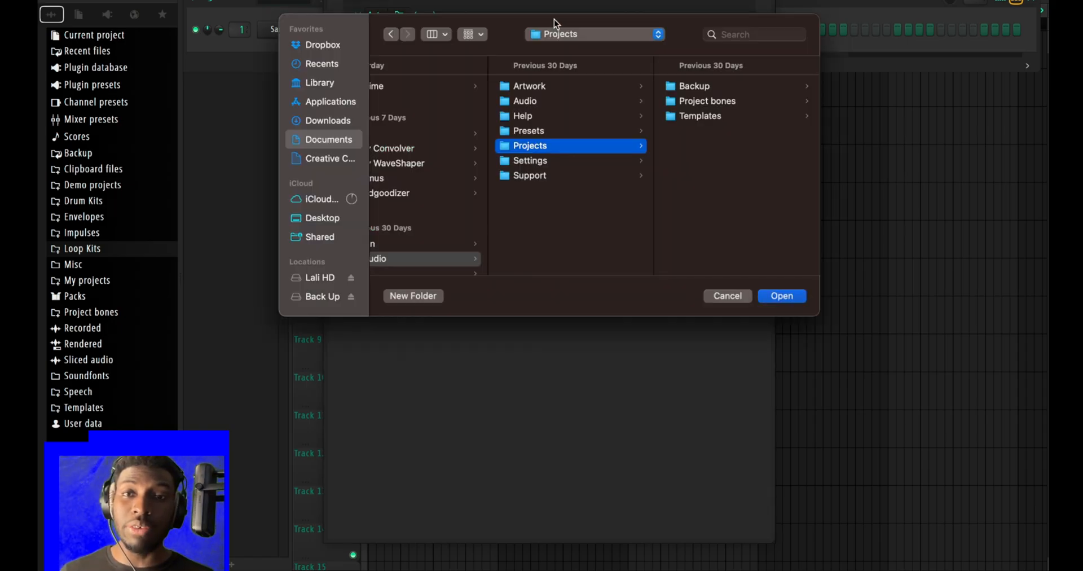
Dismiss the Project bones export folder dialog and close the Settings window
click(727, 296)
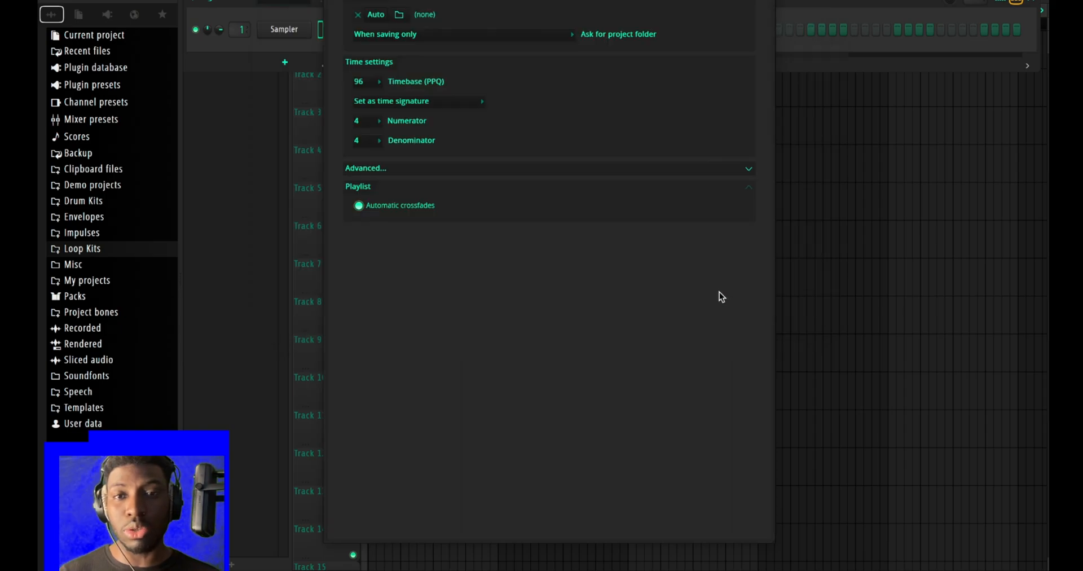
mouse_move(394, 87)
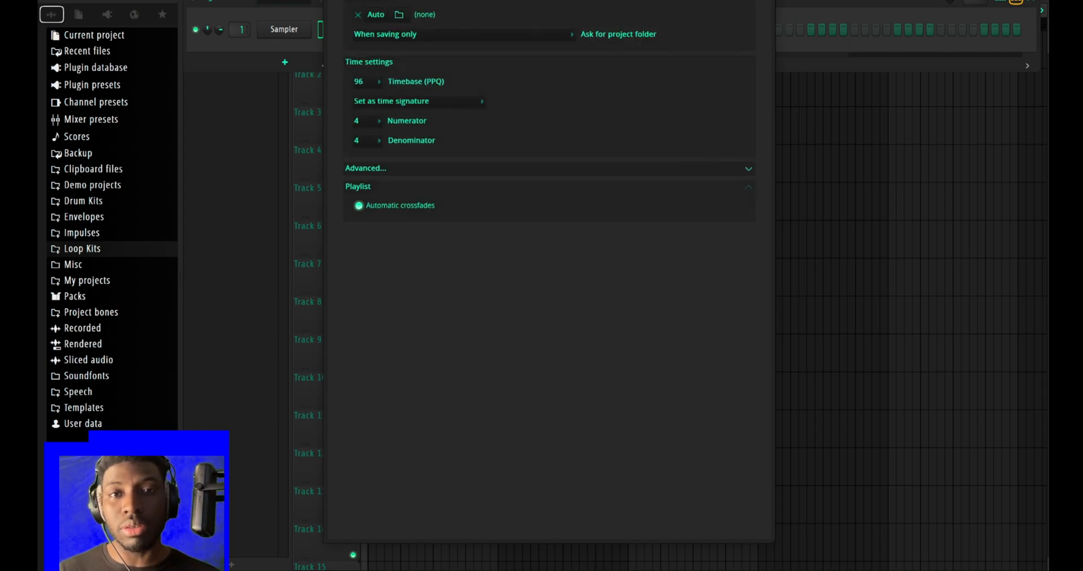
click(366, 167)
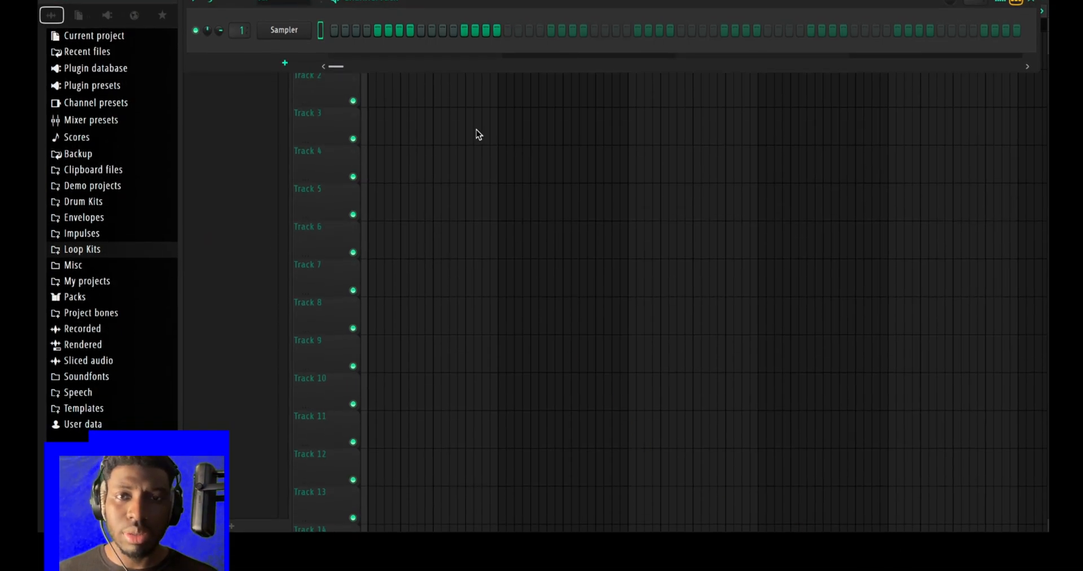
mouse_move(280, 12)
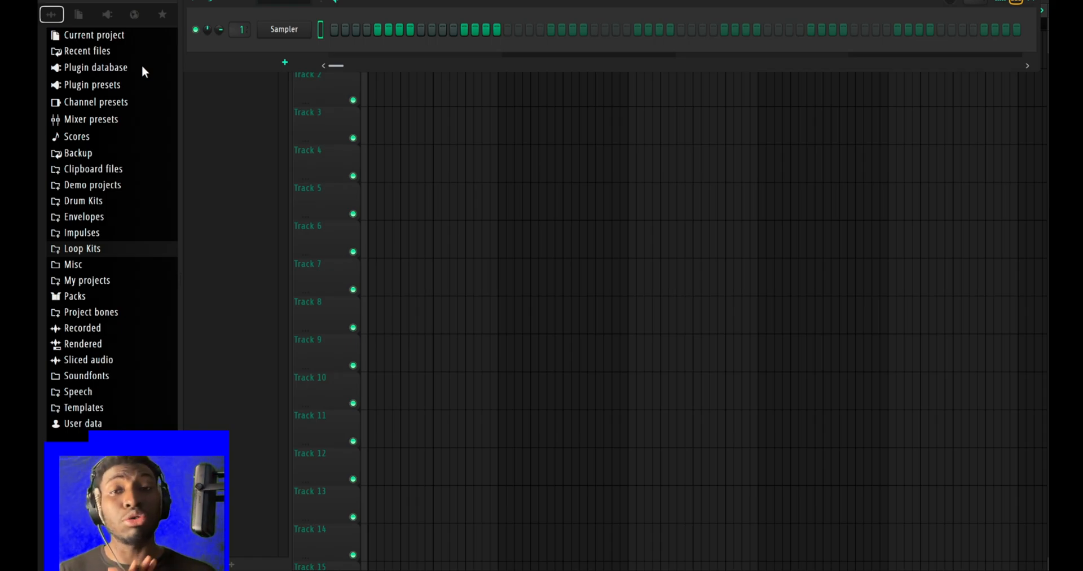
mouse_move(163, 182)
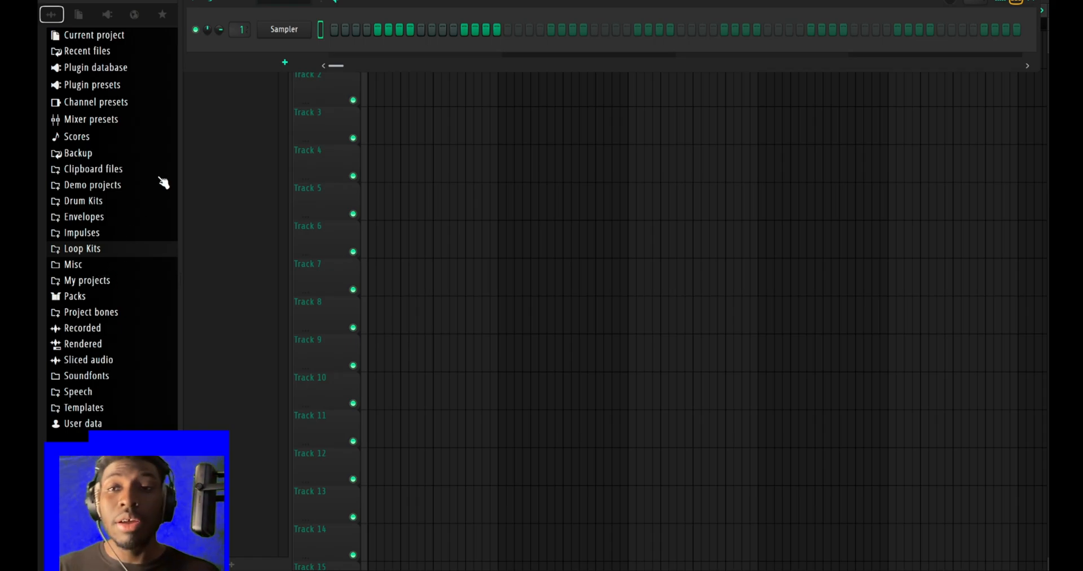
mouse_move(97, 256)
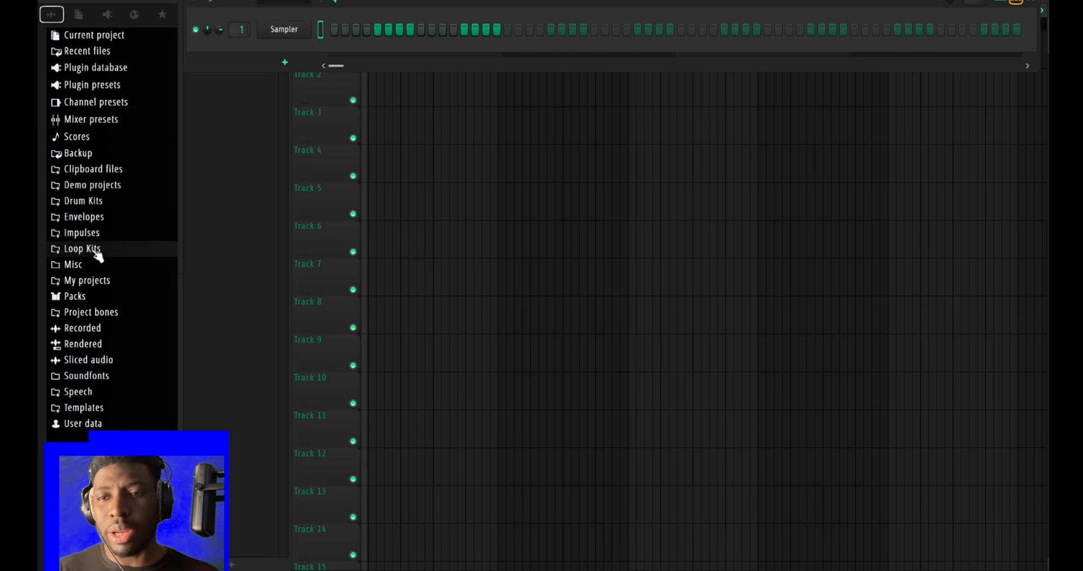
Expand the Drum Kits folder in the browser to list its kits
click(83, 201)
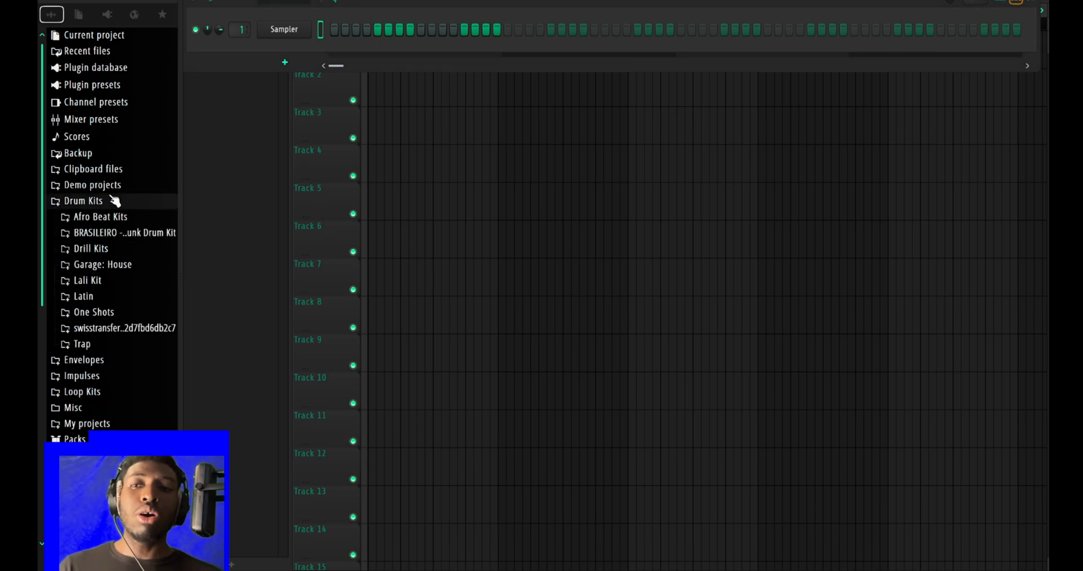
mouse_move(107, 220)
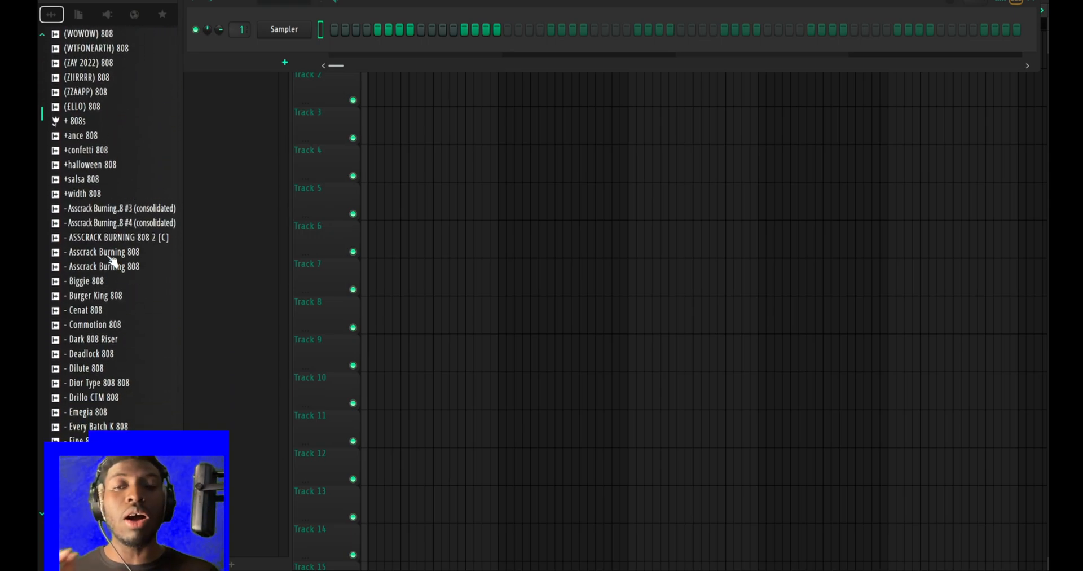
Scroll the 808 folder and preview a zay 808 and the 808 - zaytoven samples
scroll(down, 3)
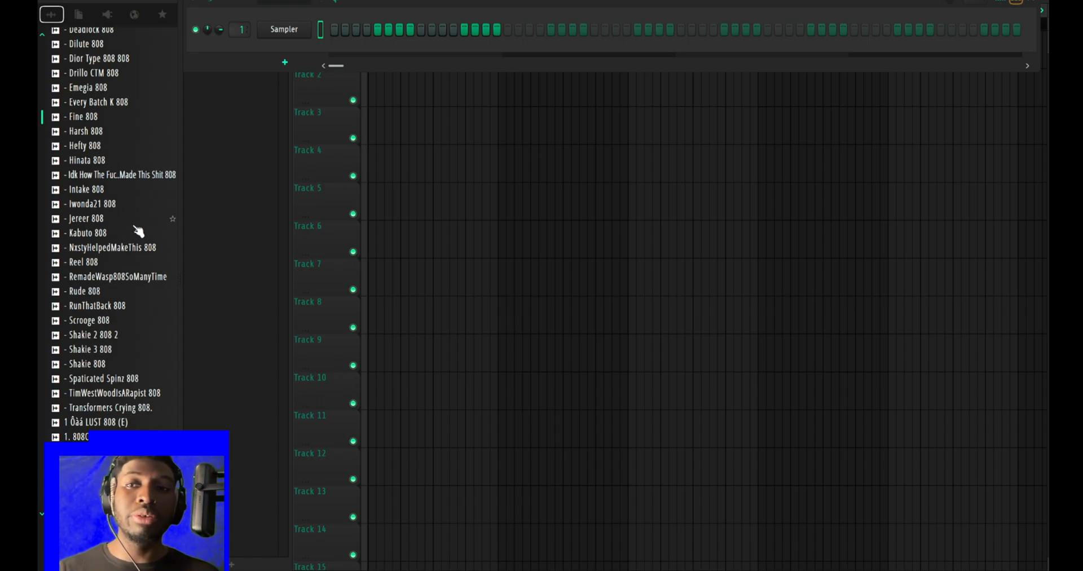
scroll(down, 3)
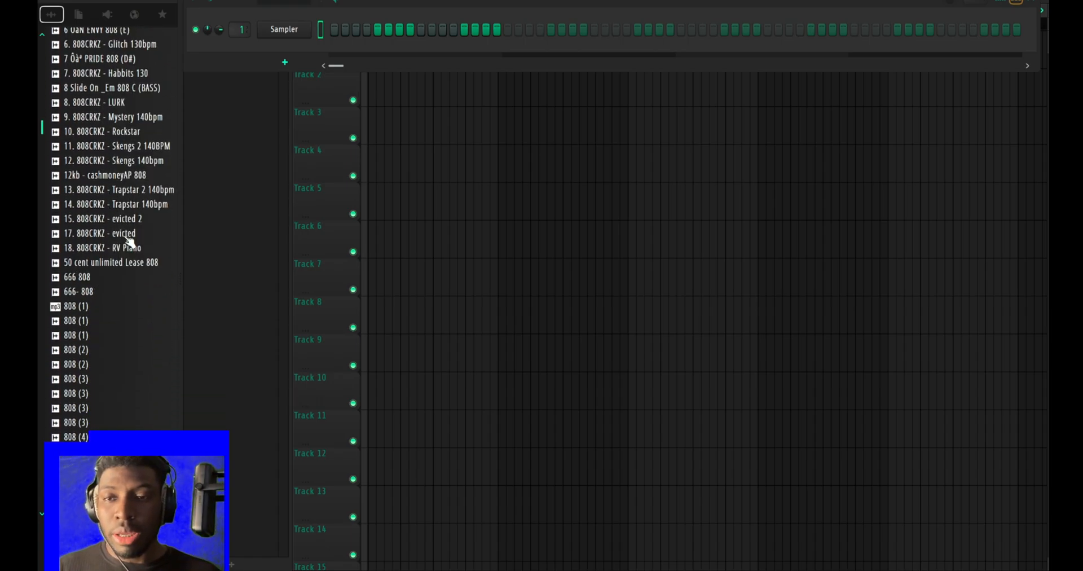
scroll(down, 3)
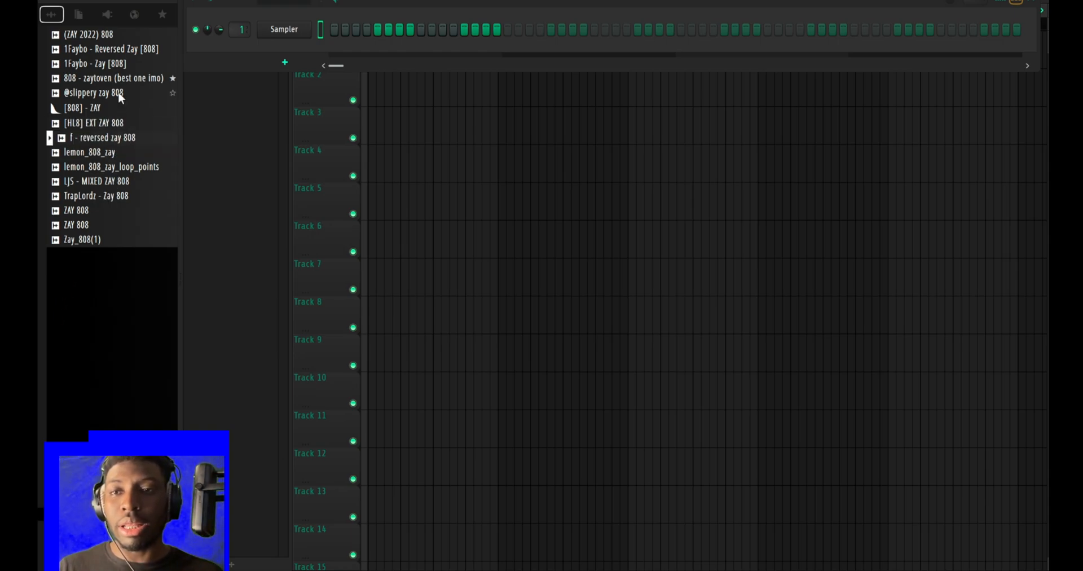
click(88, 107)
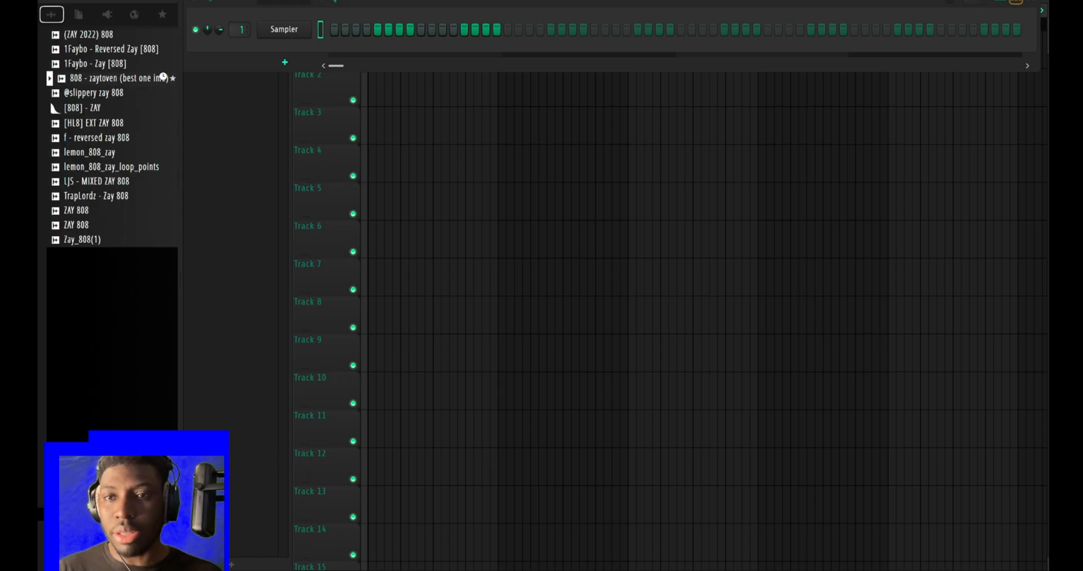
click(49, 78)
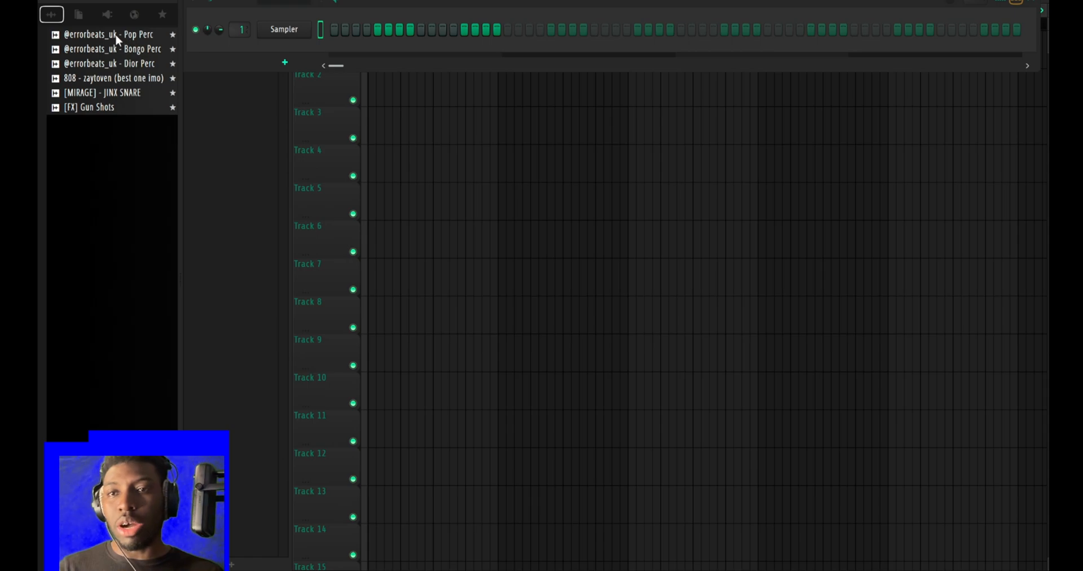
View the Current project contents, then the Favorites list with CLA-2A, Valhalla, Vinyl and Xpand!2
click(79, 13)
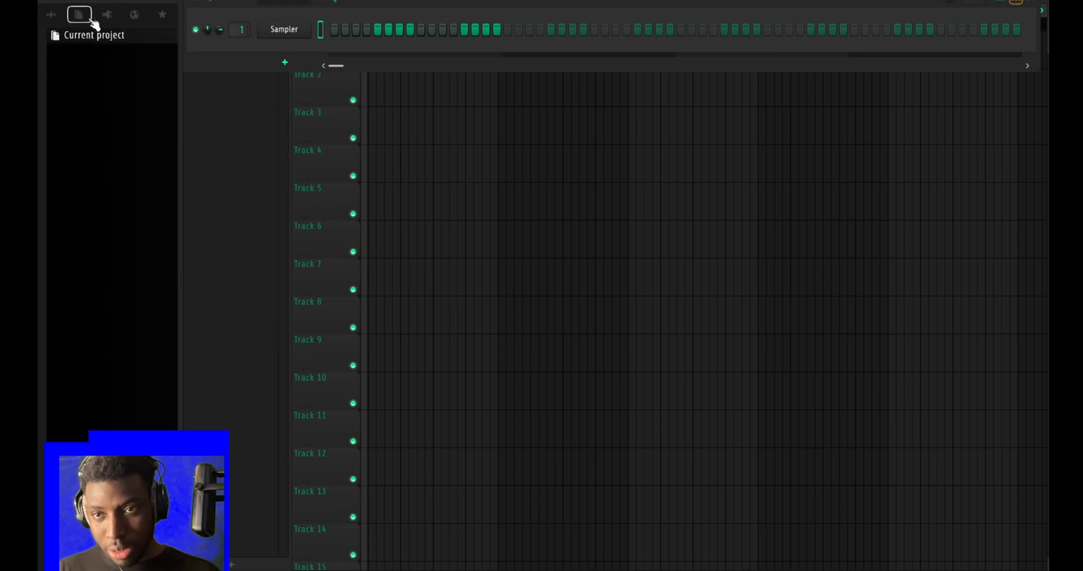
click(163, 13)
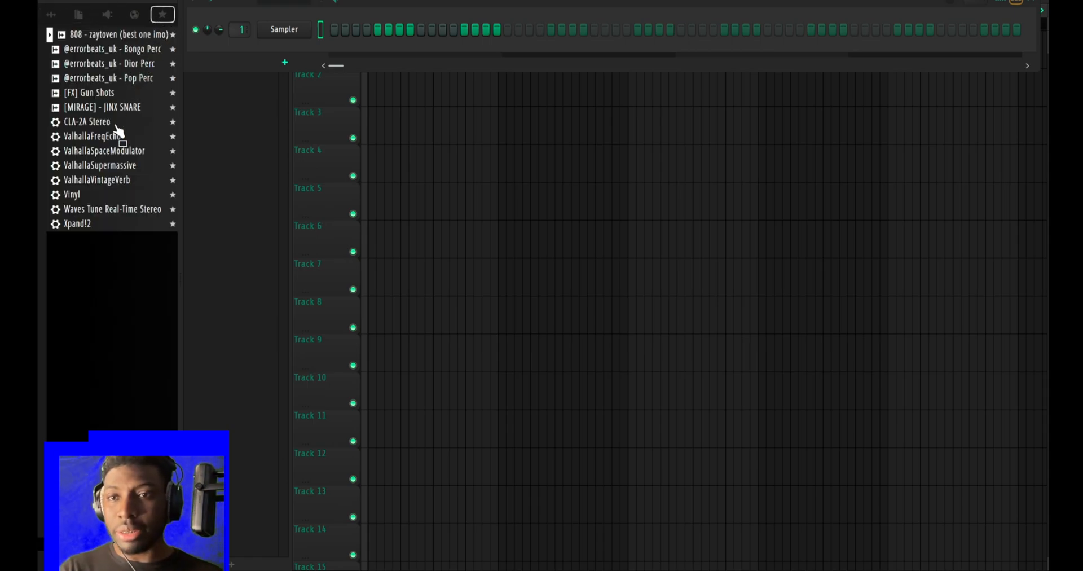
mouse_move(100, 142)
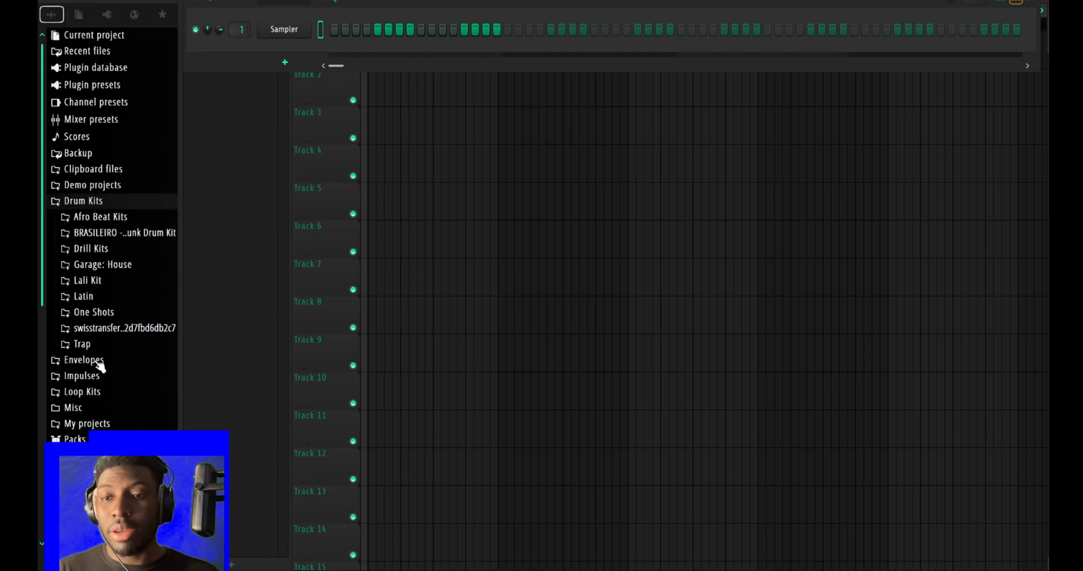
Bring up the Mixer showing Vintage Phaser loaded on Insert 1
scroll(down, 3)
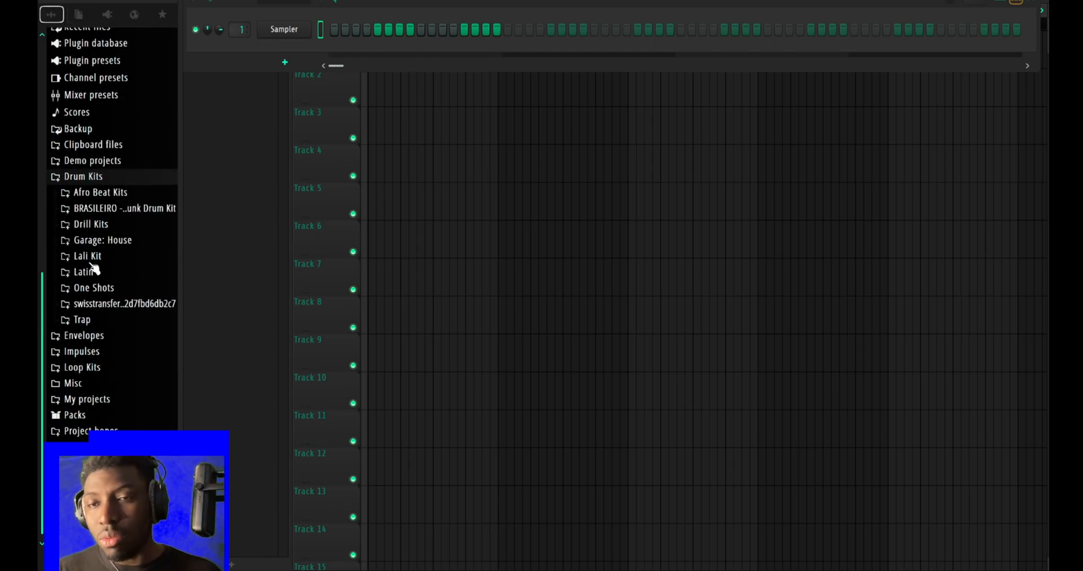
click(82, 176)
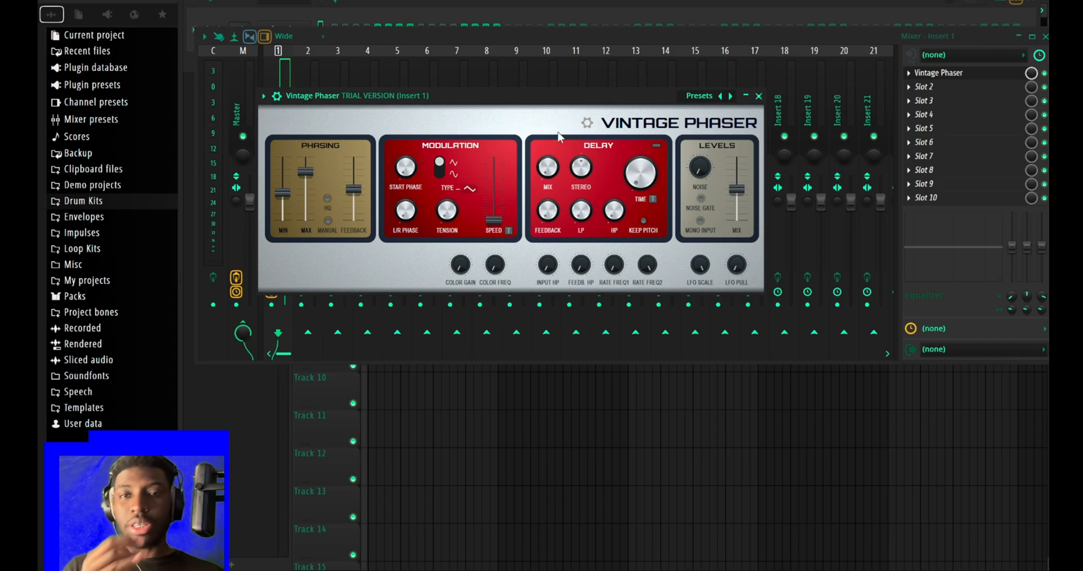
mouse_move(829, 97)
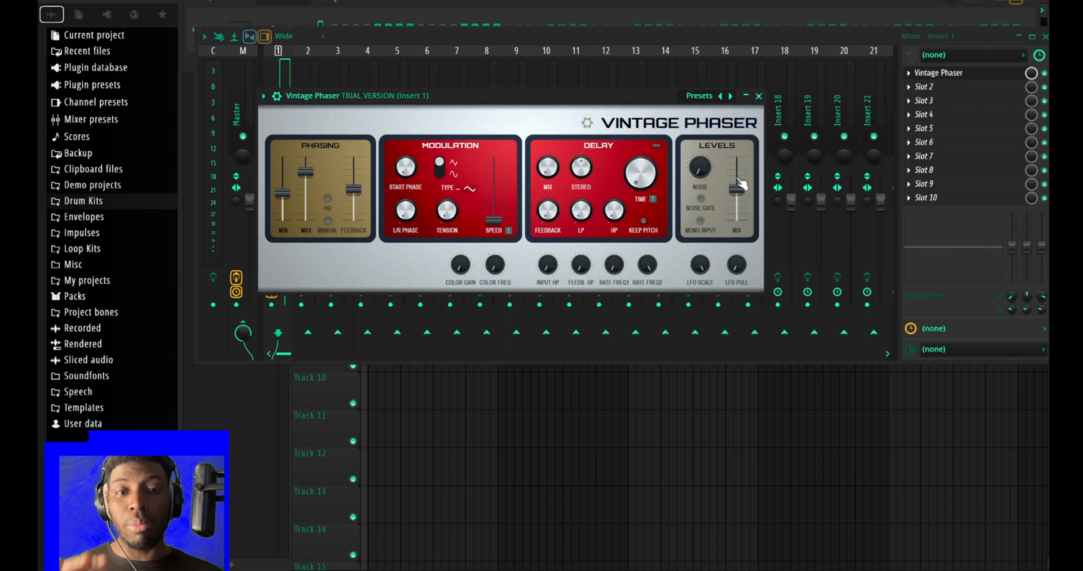
mouse_move(706, 209)
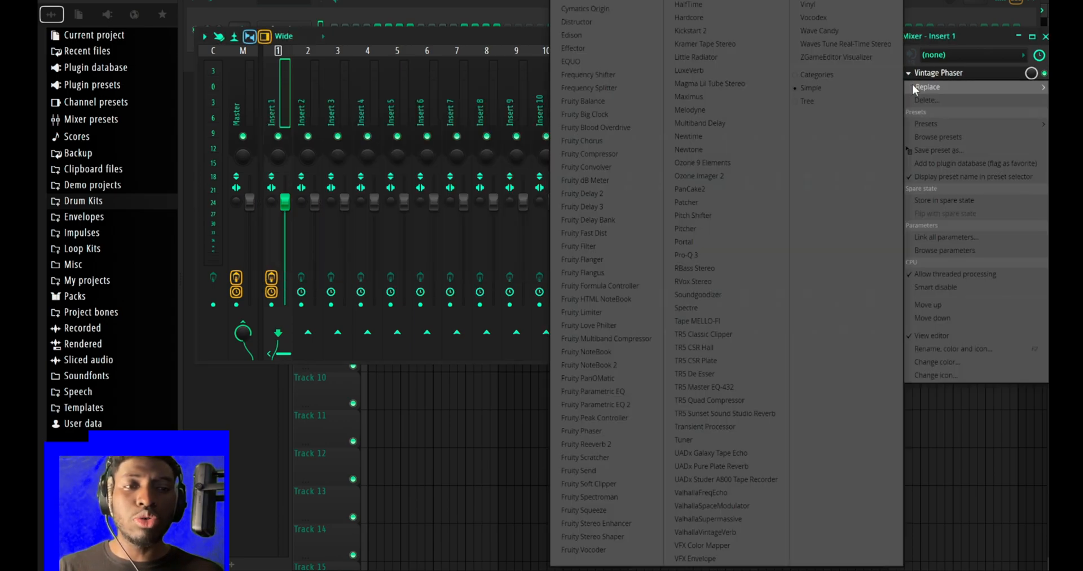
Load Multiband Delay in place of Vintage Phaser and reshape its per-band delay times into a curve
click(700, 123)
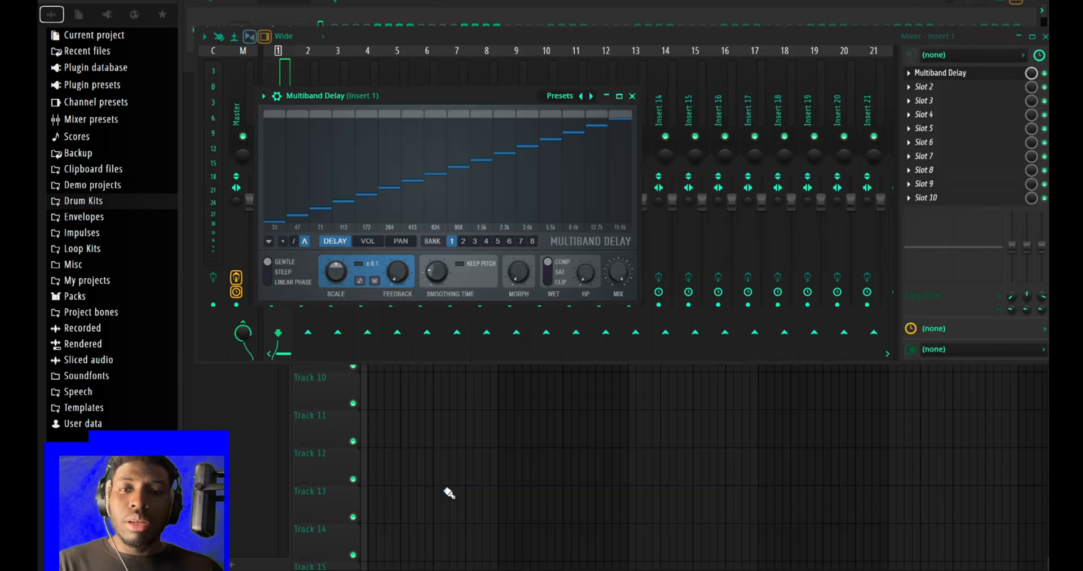
mouse_move(318, 211)
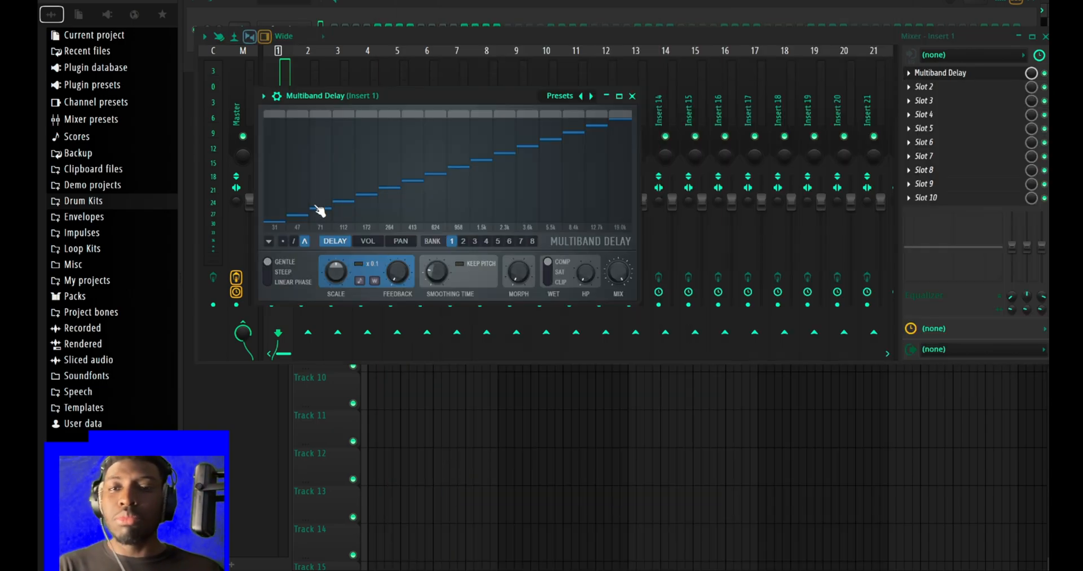
drag(318, 207, 573, 204)
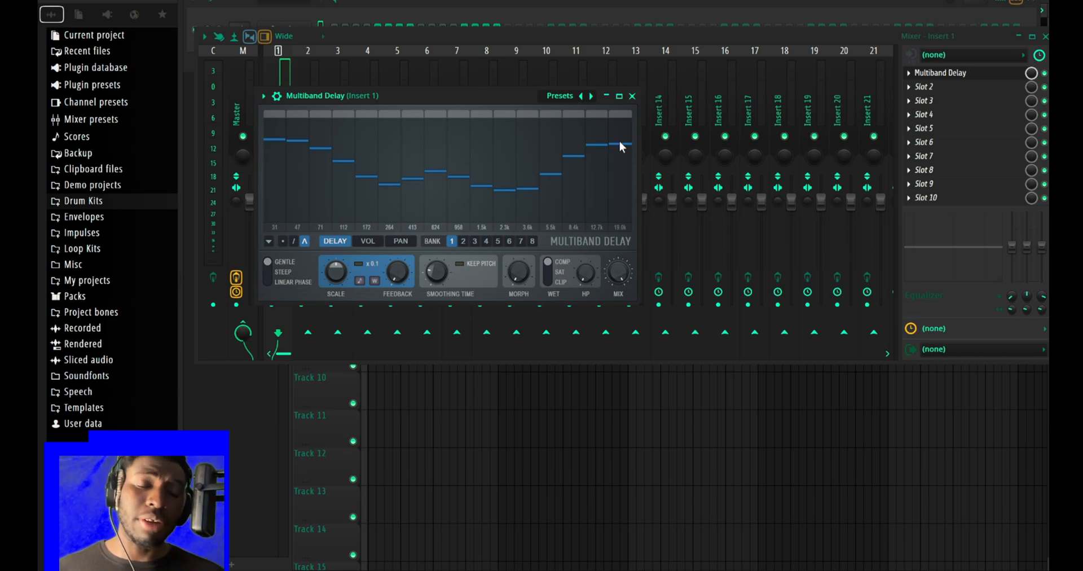
drag(619, 146, 617, 207)
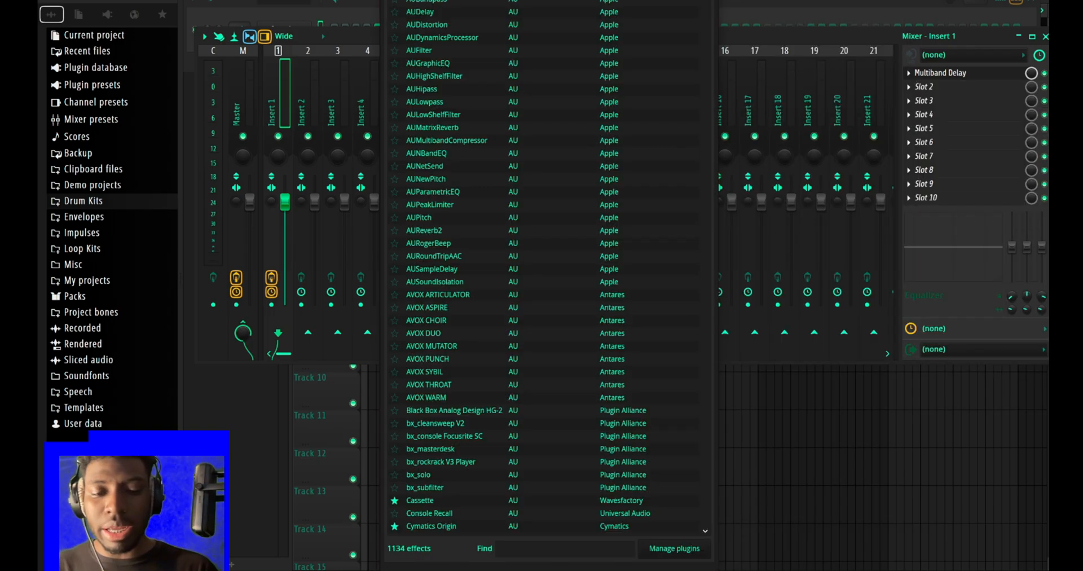
Filter the plugin database by 'image-line' and load LuxeVerb onto Insert 1
text(image-line)
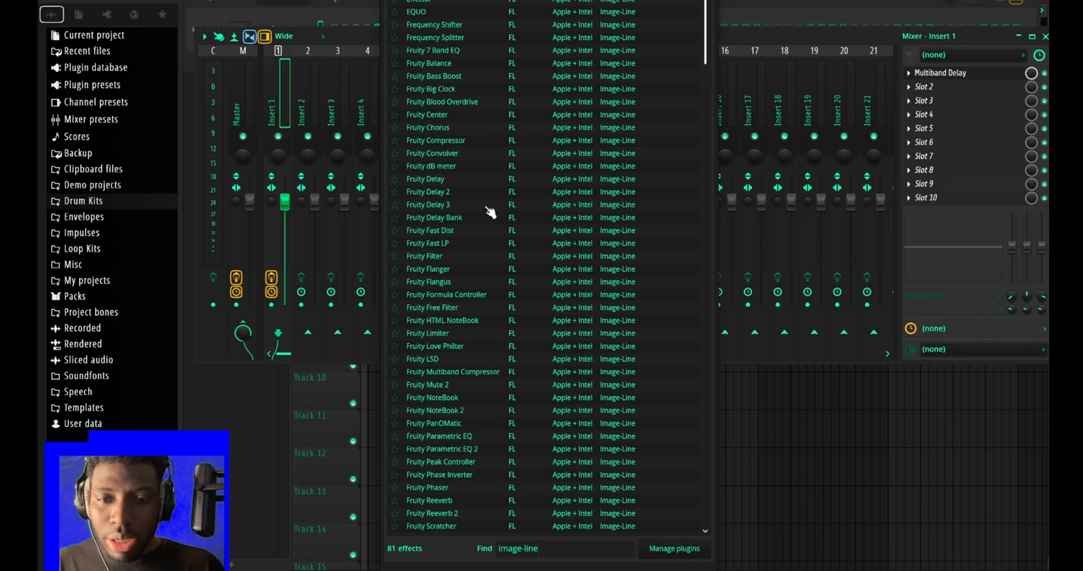
scroll(down, 3)
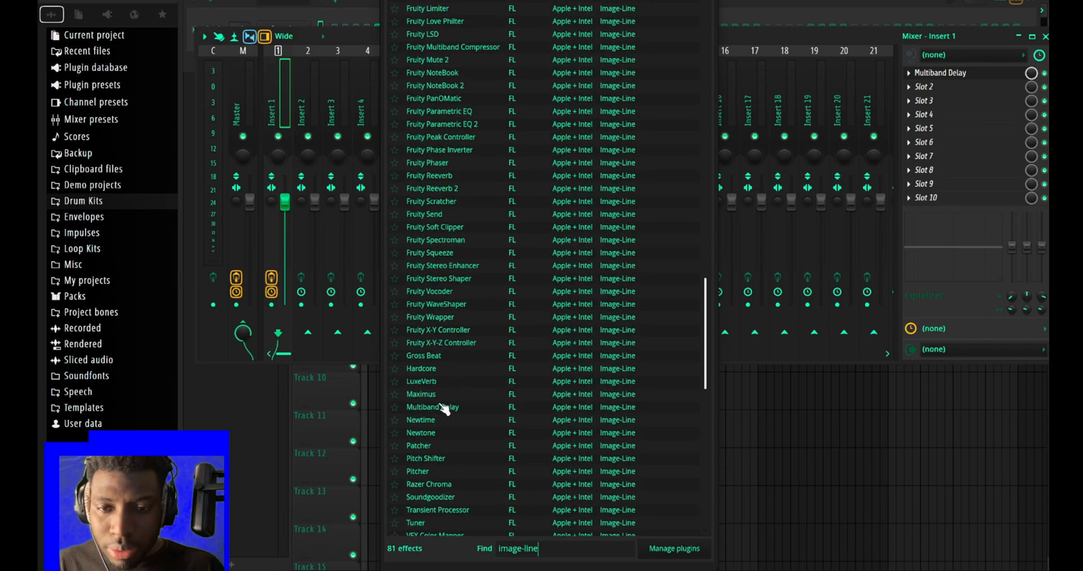
double_click(421, 382)
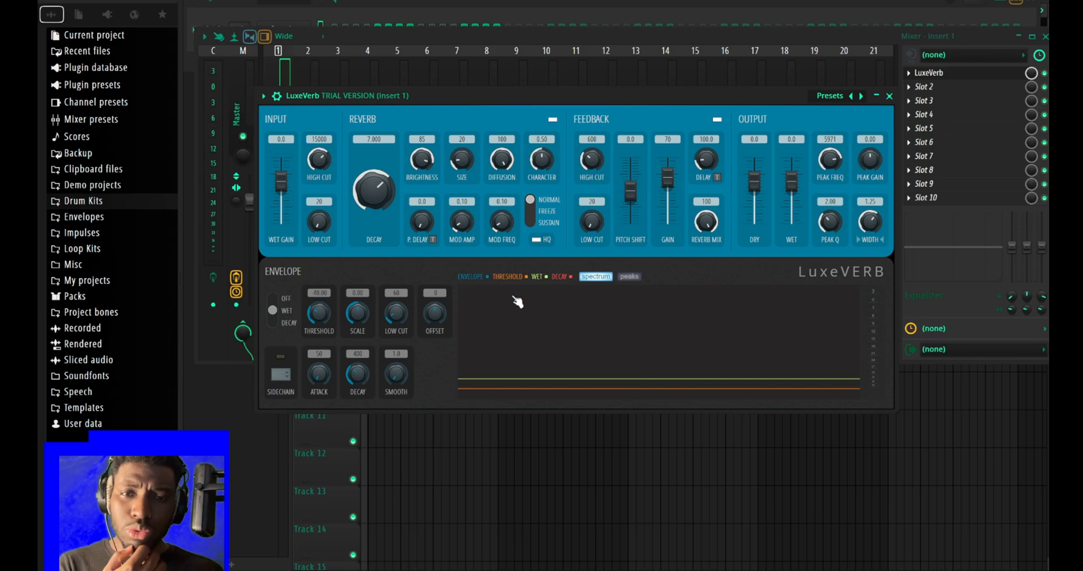
mouse_move(627, 290)
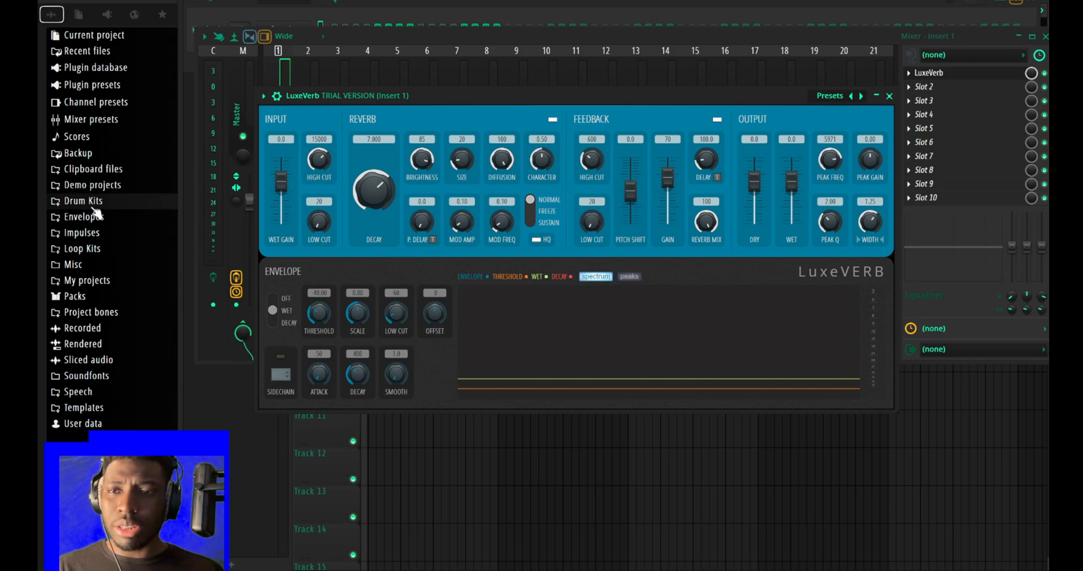
Expand the Drum Kits browser folder and reopen the full 1134-effect list
click(82, 201)
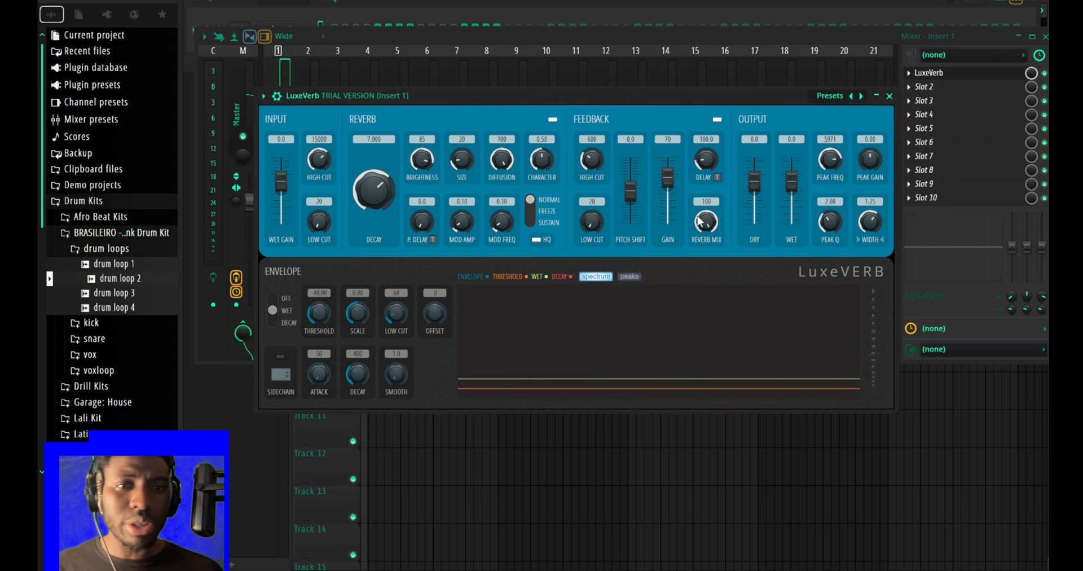
click(889, 96)
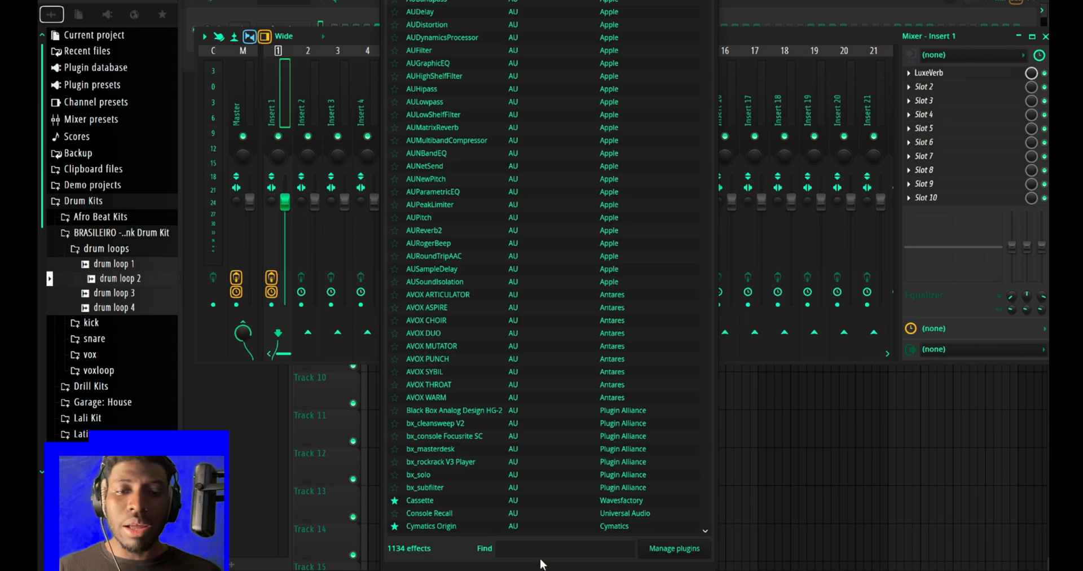
Filter by 'image-line', load Pitcher onto Insert 1, and close its plugin window
text(image-line)
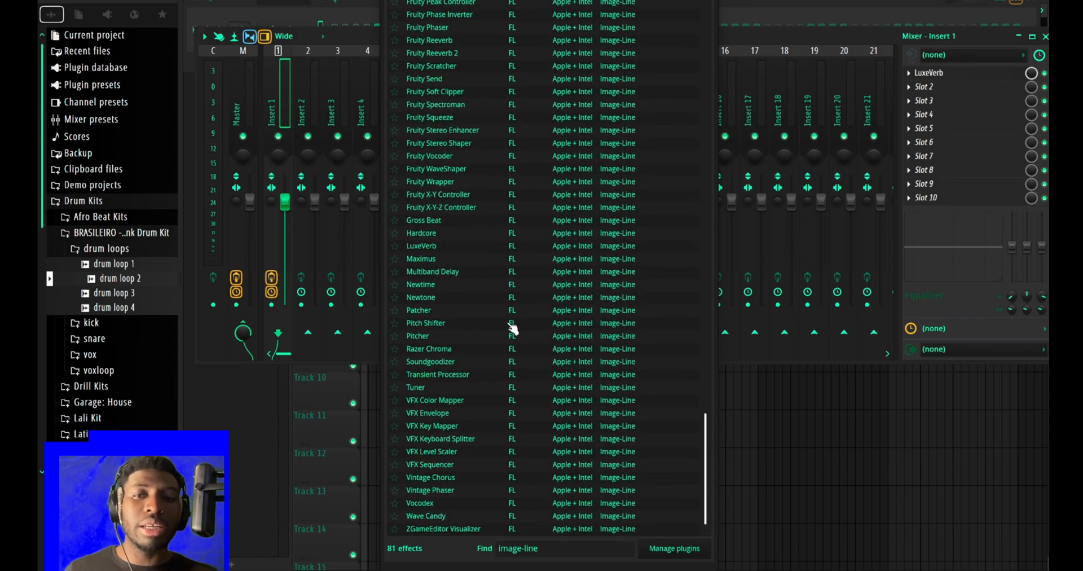
mouse_move(466, 283)
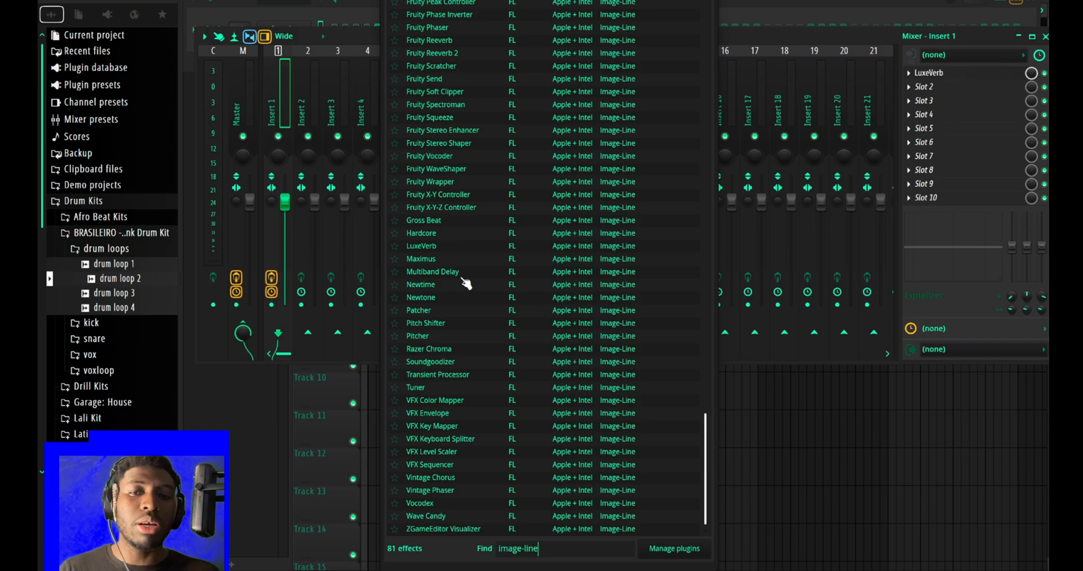
scroll(down, 3)
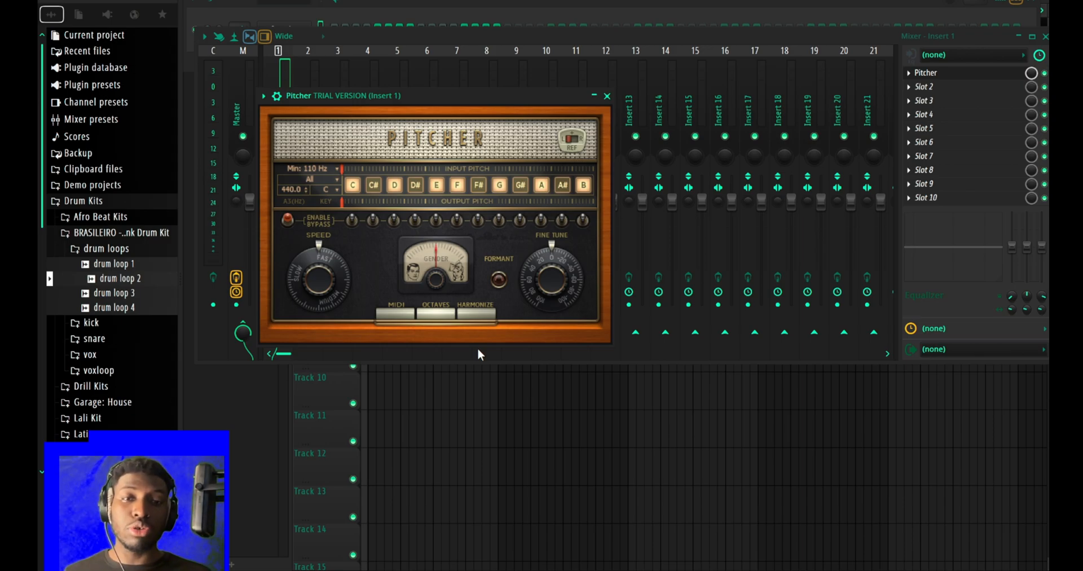
mouse_move(607, 95)
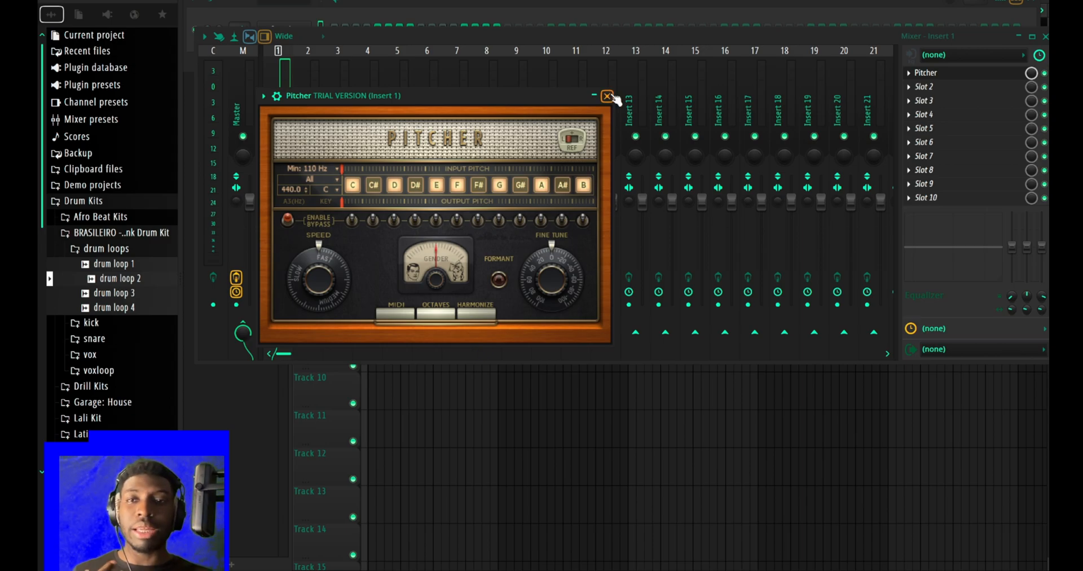
click(607, 96)
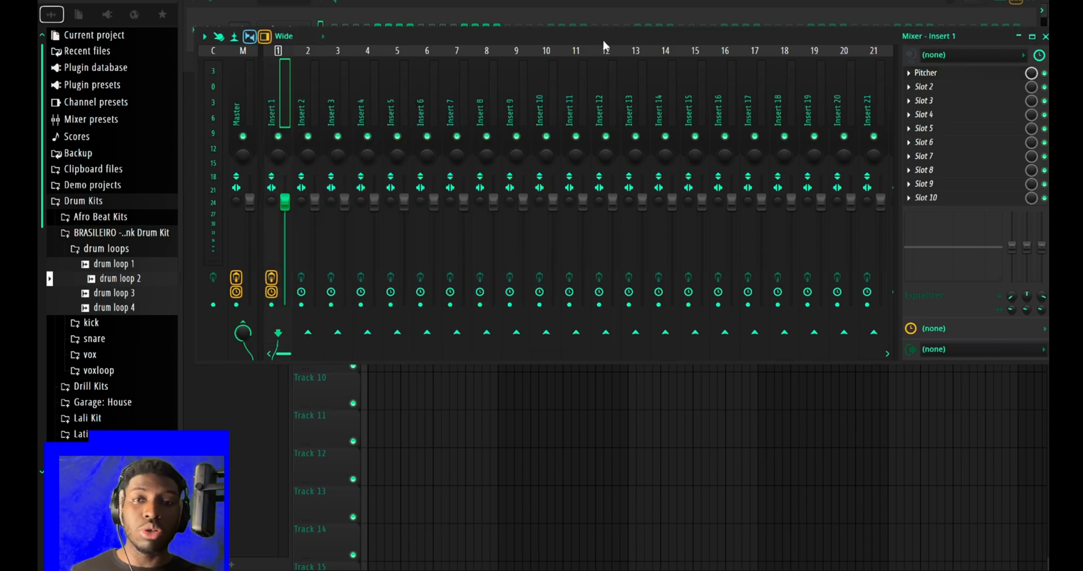